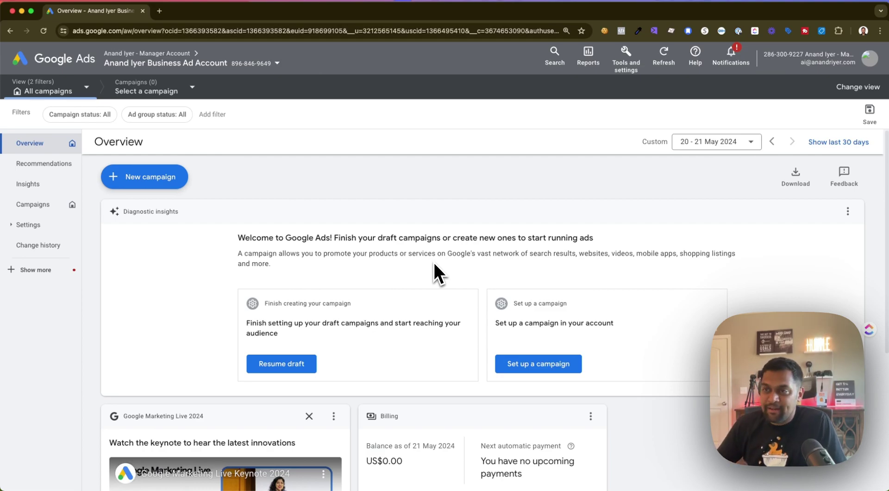
mouse_move(236, 136)
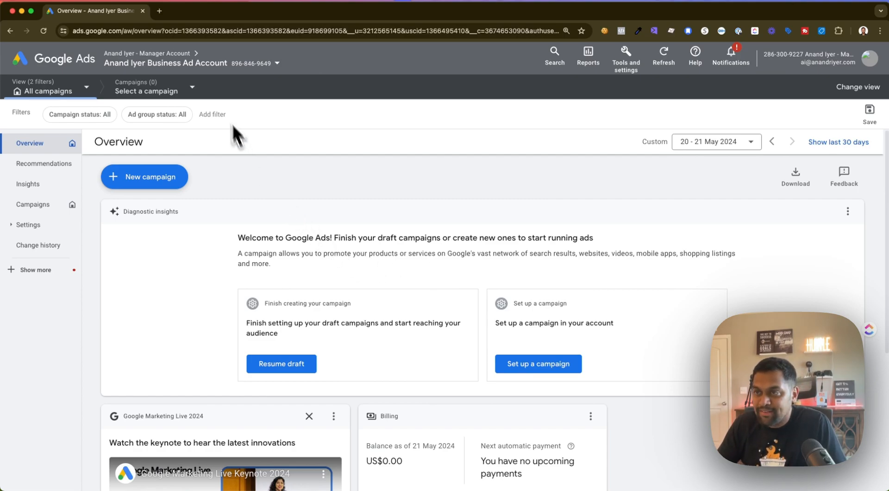
mouse_move(322, 180)
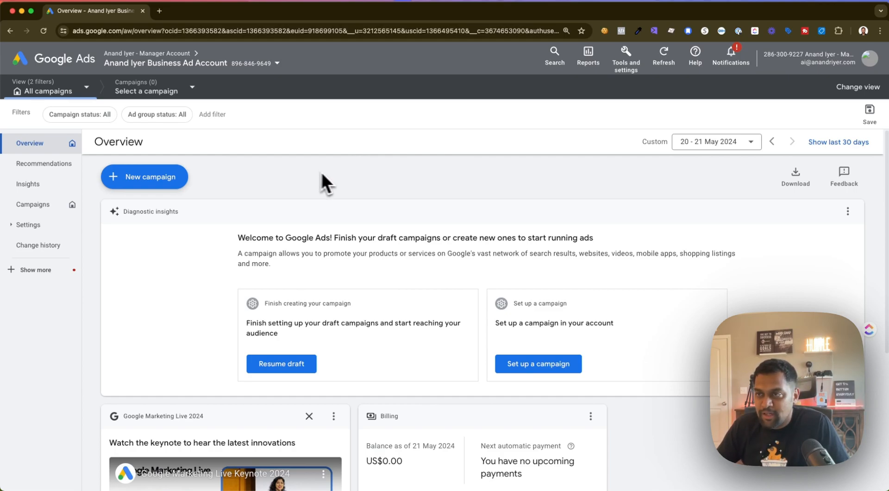
mouse_move(564, 187)
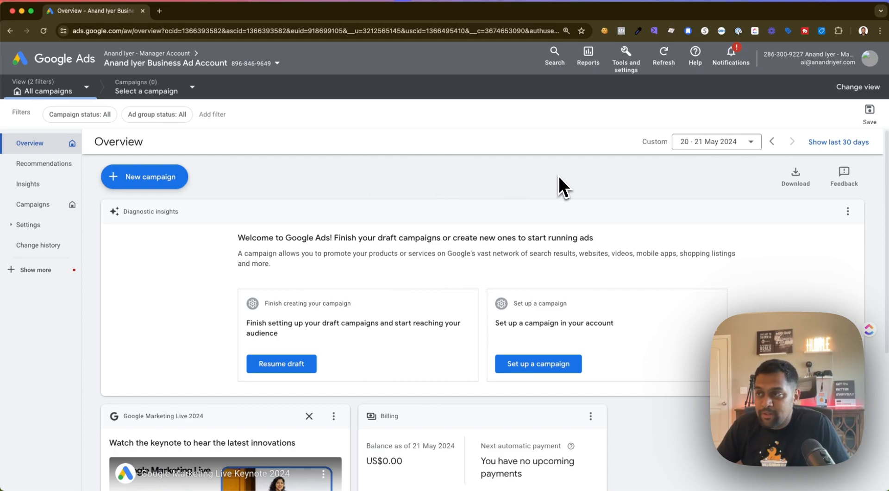
- Bring up the Tools and settings menu with its planning, library, measurement and billing options
left_click(625, 55)
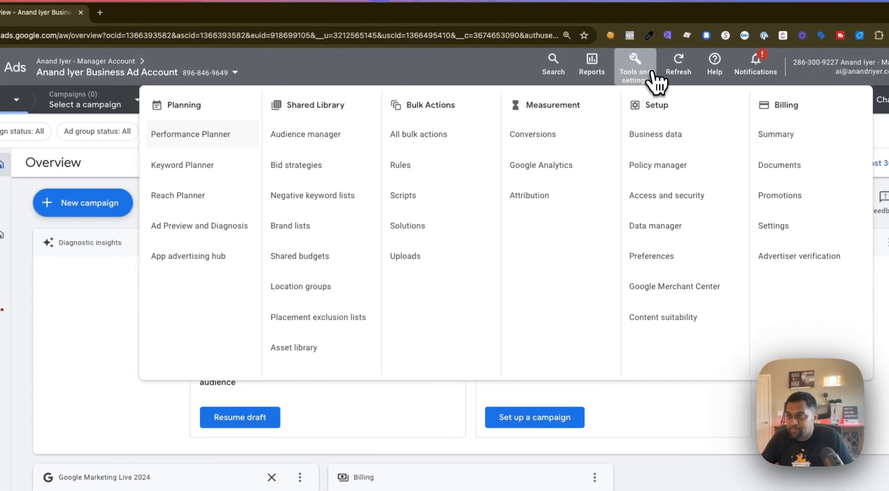
- Go to Audience manager's empty data segments list under Shared Library, then reopen Tools and settings
left_click(306, 135)
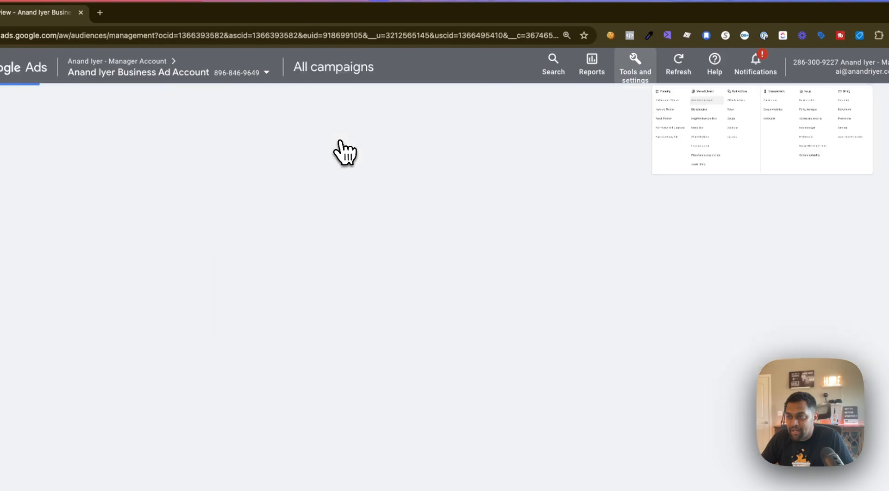
left_click(705, 100)
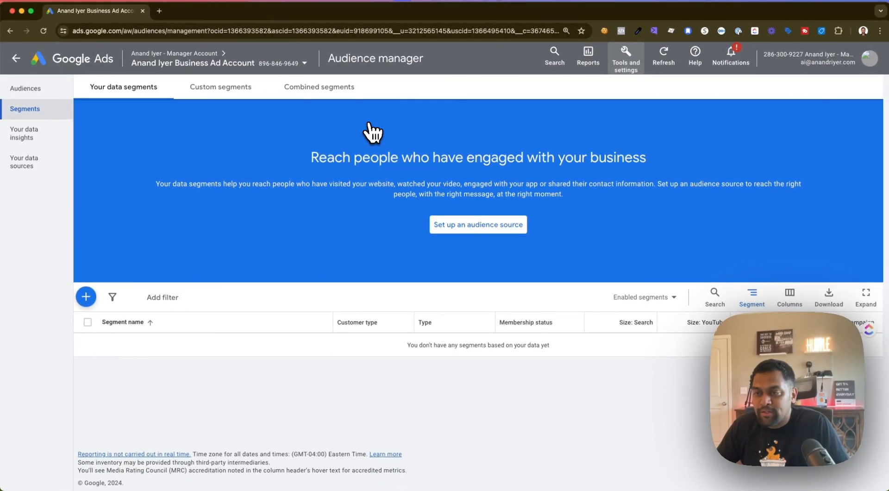
mouse_move(451, 150)
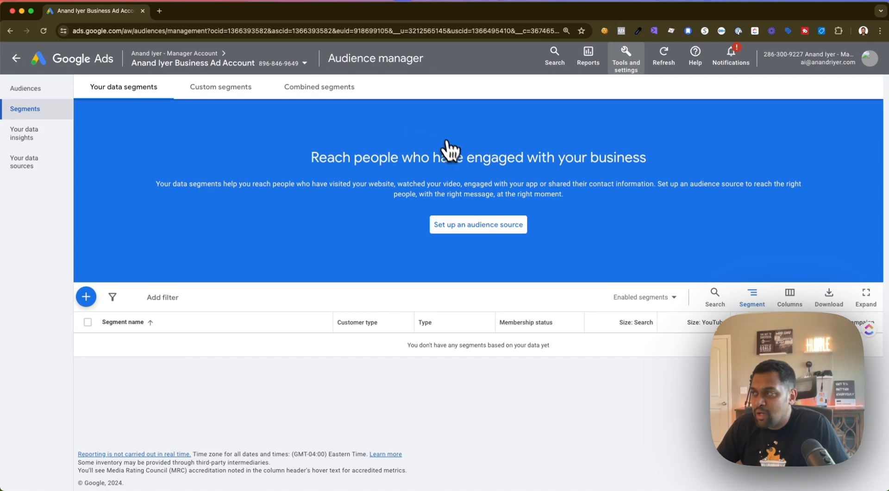
mouse_move(433, 123)
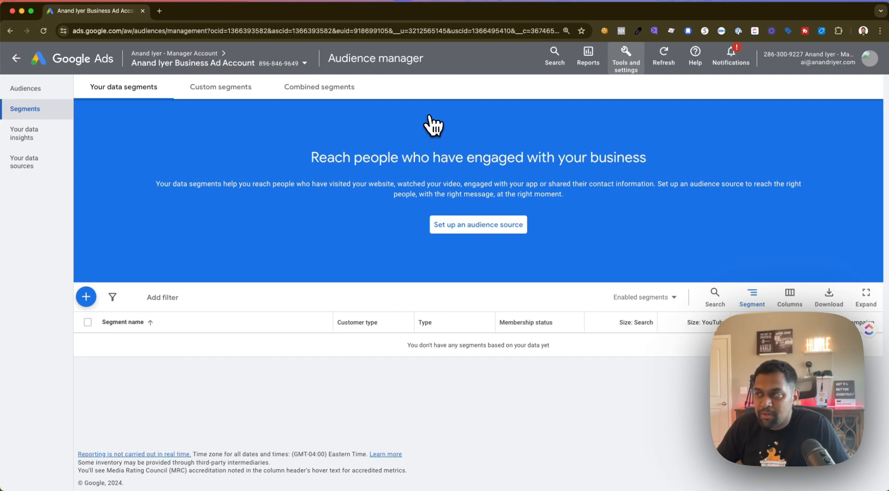
mouse_move(181, 125)
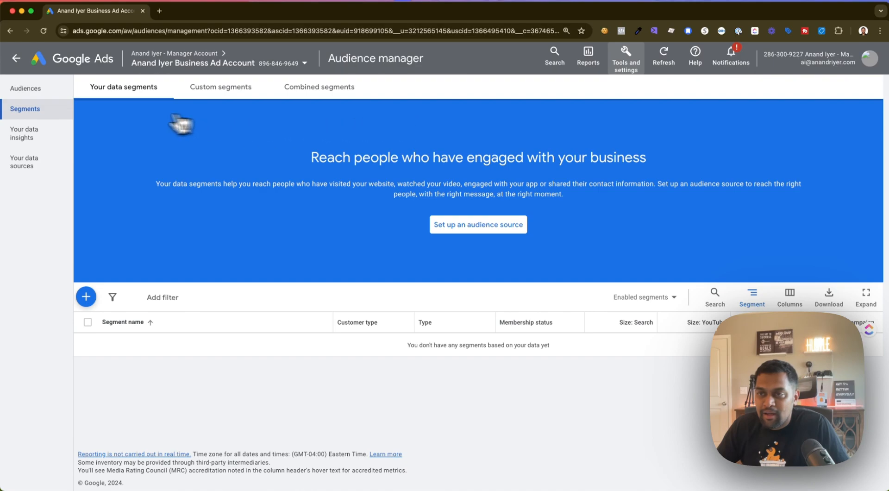
mouse_move(62, 241)
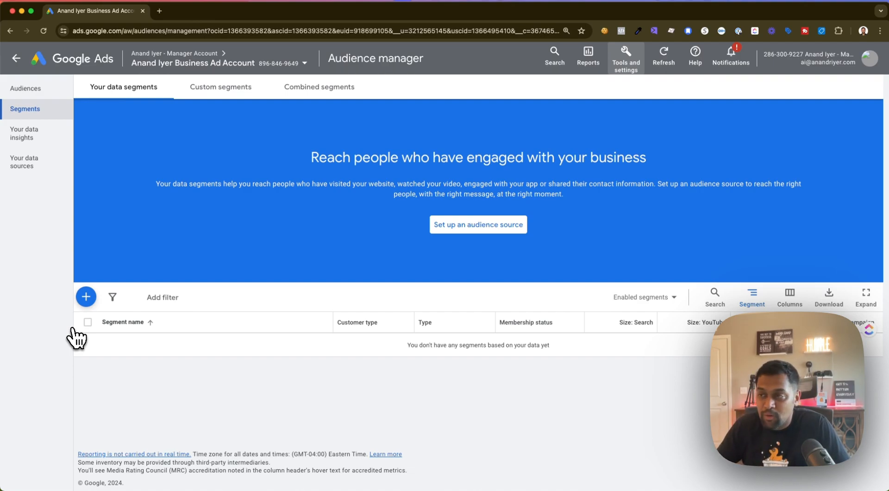
mouse_move(256, 220)
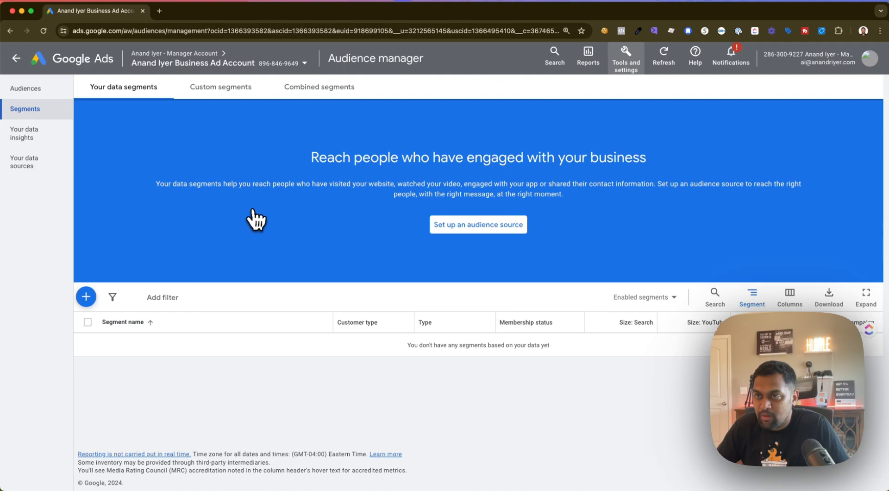
mouse_move(631, 80)
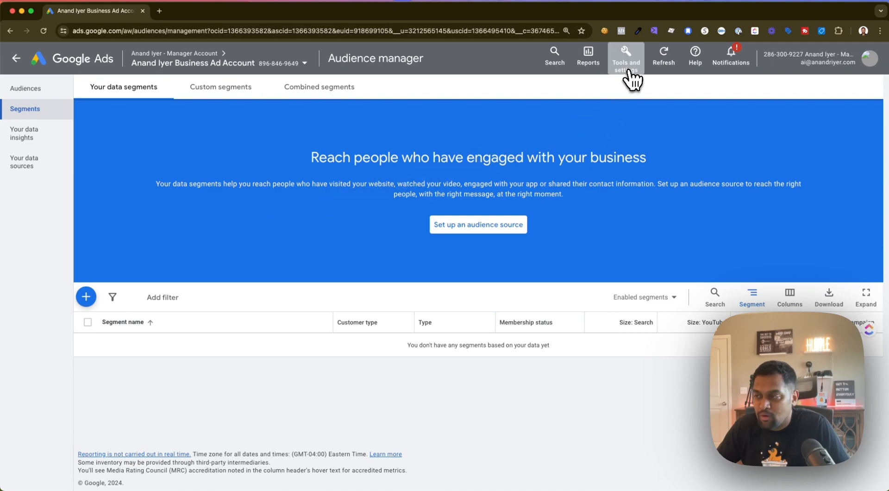
left_click(625, 54)
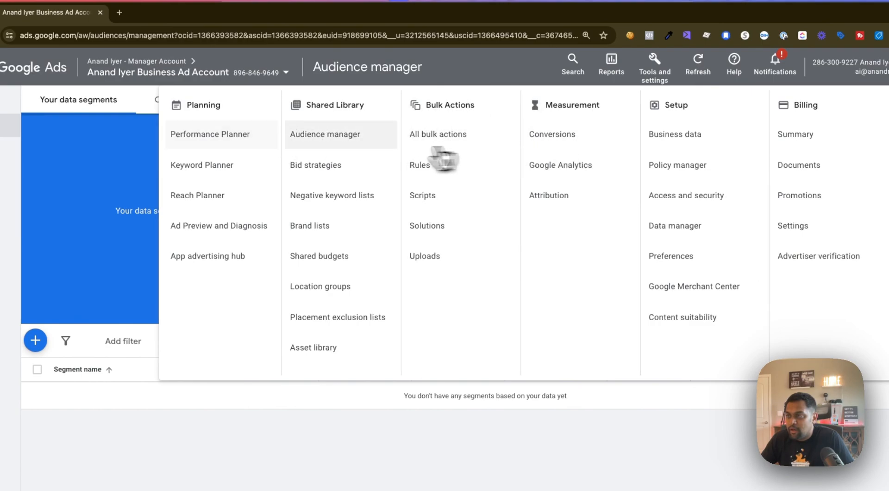
mouse_move(340, 144)
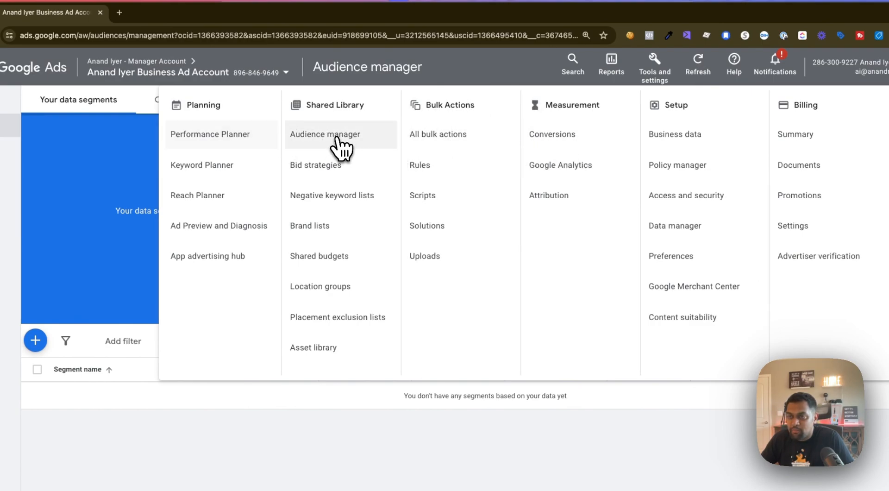
- From Audience manager, start a new audience, look through its form, and dismiss it unsaved
left_click(325, 133)
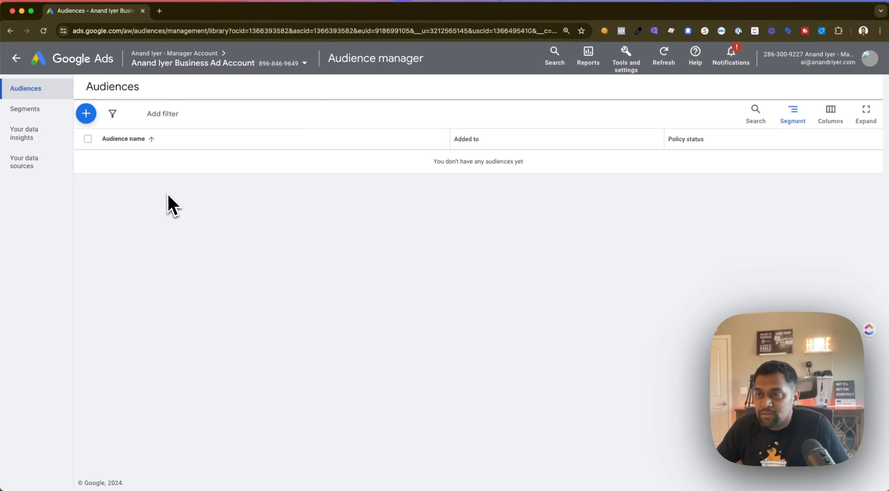
left_click(86, 113)
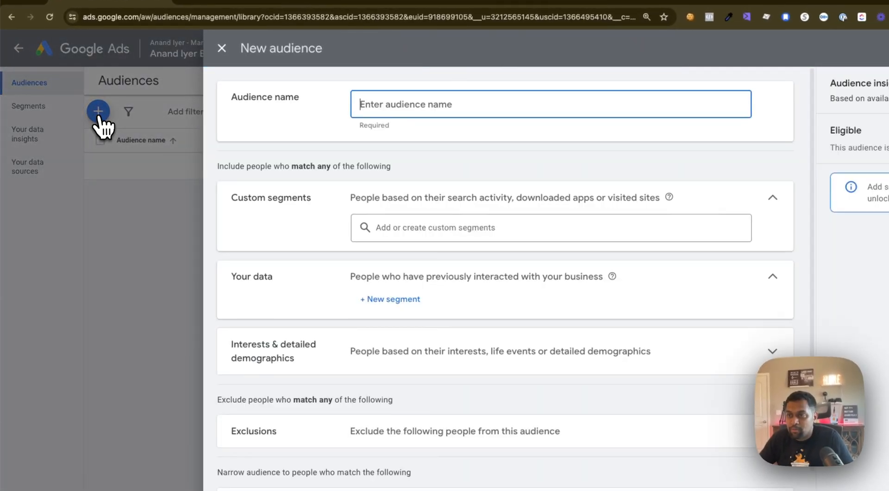
mouse_move(414, 289)
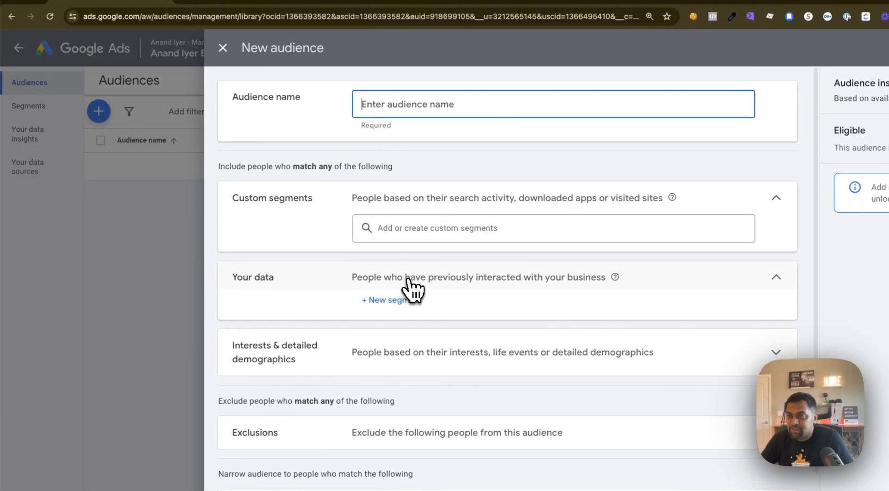
scroll("down", 3)
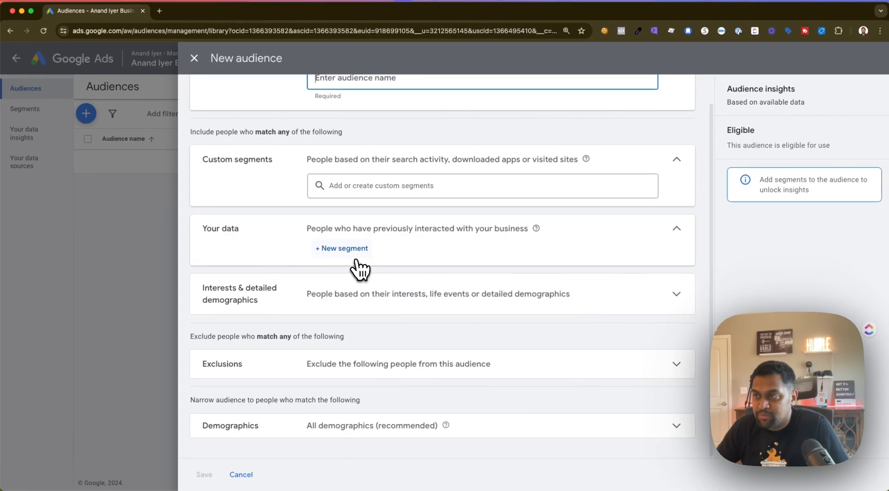
scroll("up", 3)
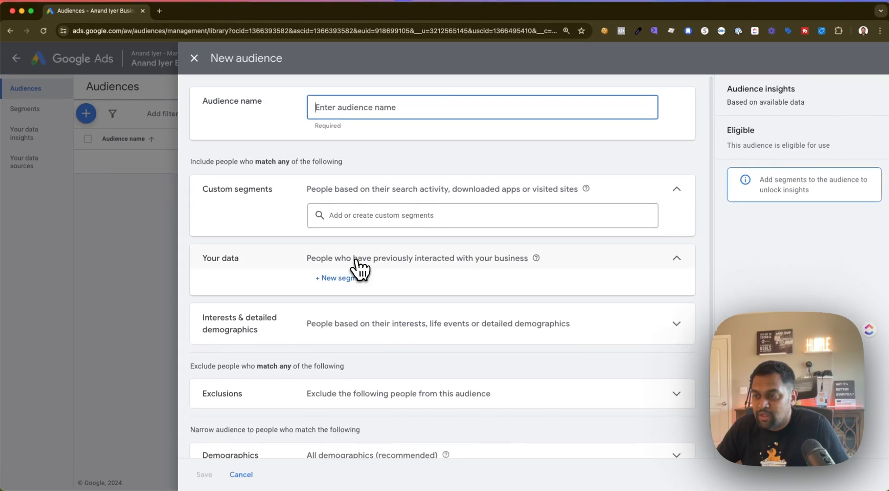
mouse_move(352, 268)
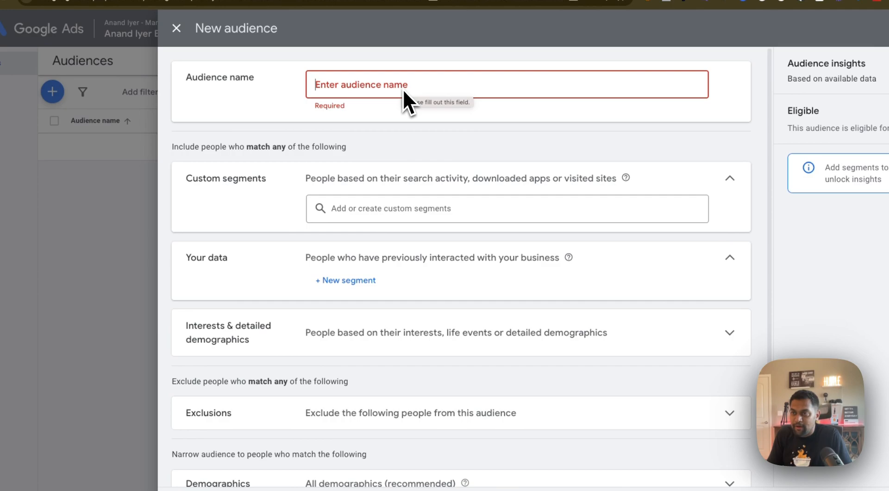
left_click(176, 29)
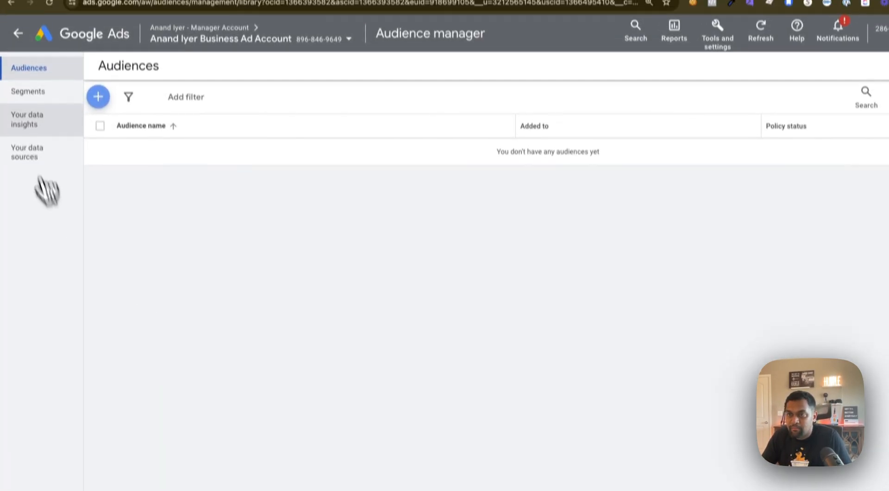
- On the Segments page, start a new data segment of the Website visitors type
left_click(27, 92)
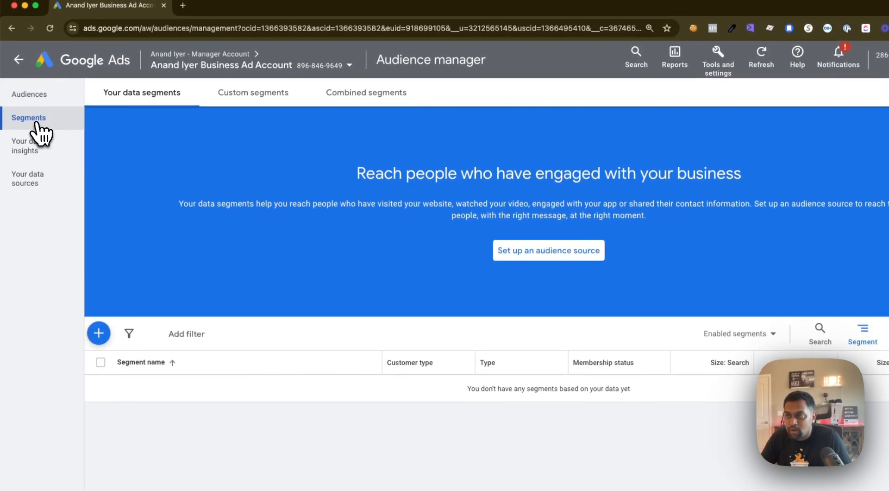
scroll("down", 3)
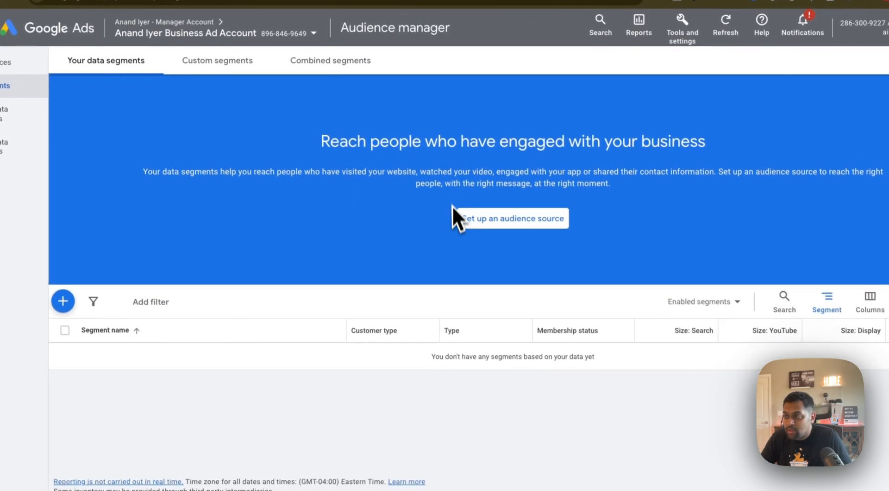
left_click(63, 301)
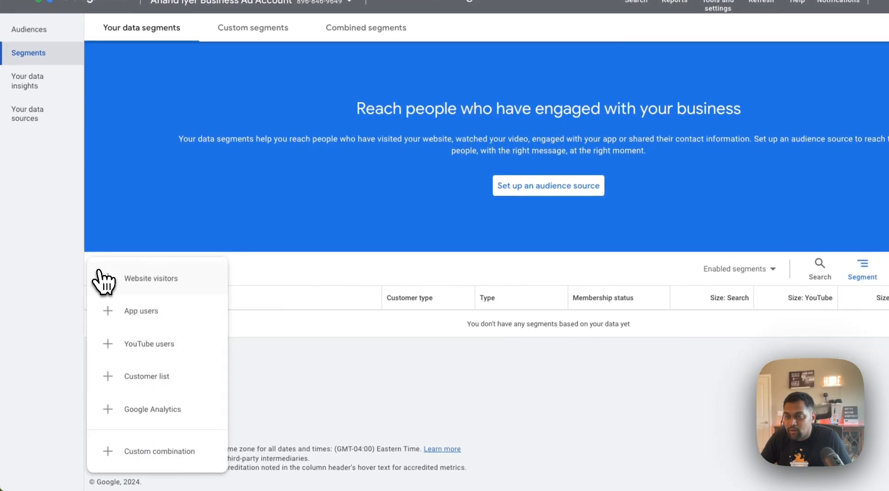
mouse_move(158, 408)
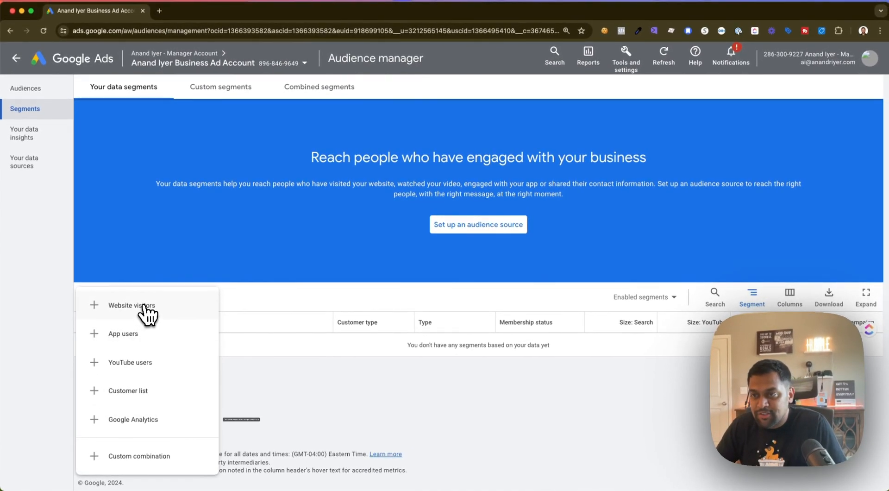
mouse_move(131, 305)
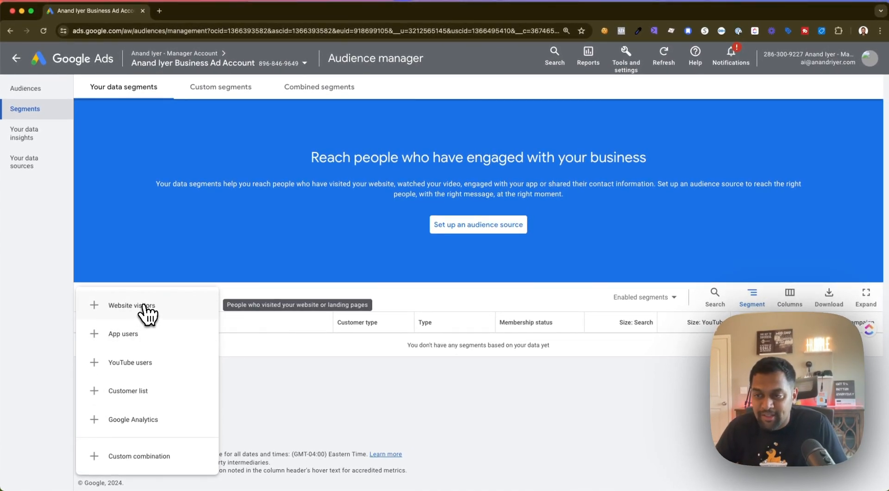
left_click(131, 304)
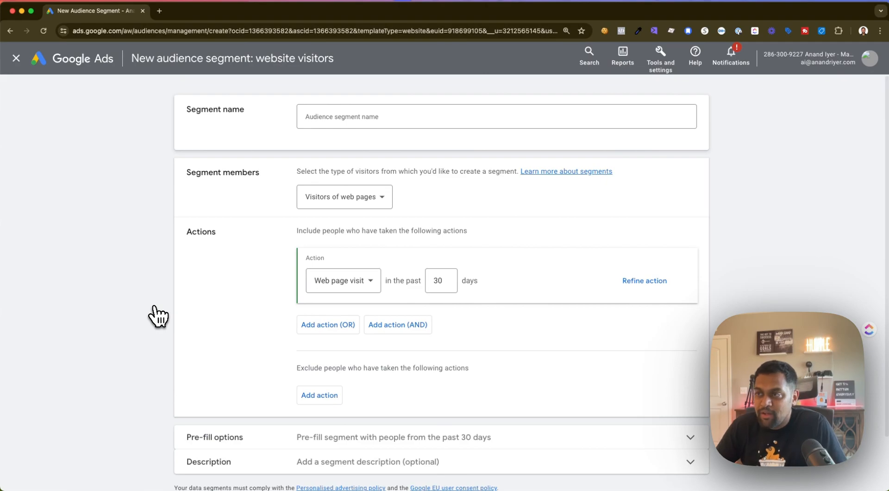
mouse_move(279, 226)
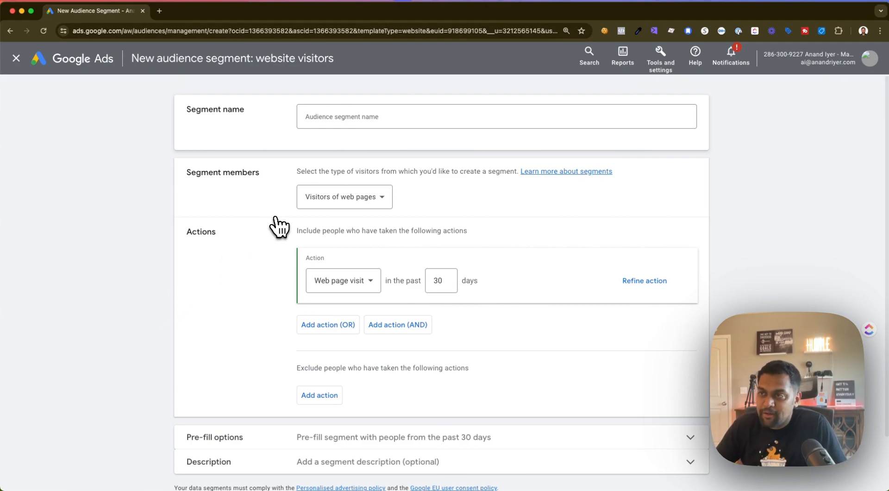
- Name the segment 'Website Visitors - 180 Days'
left_click(496, 116)
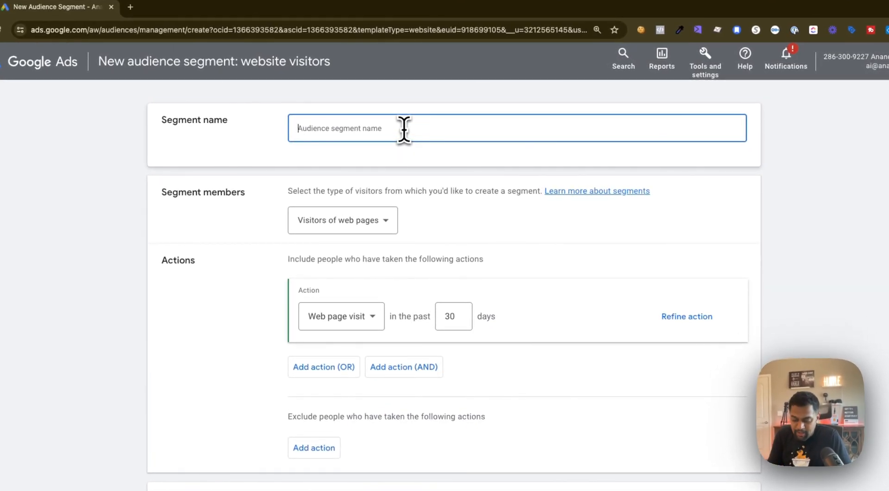
type("We")
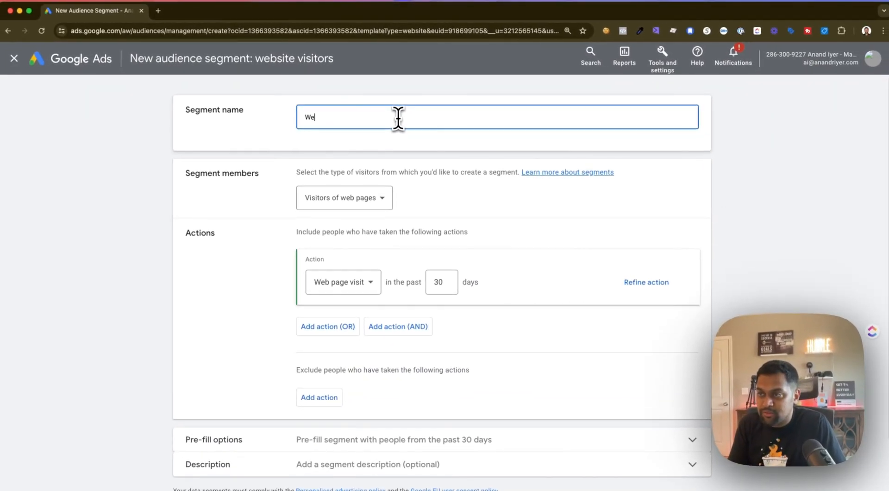
type("Website Visitors -")
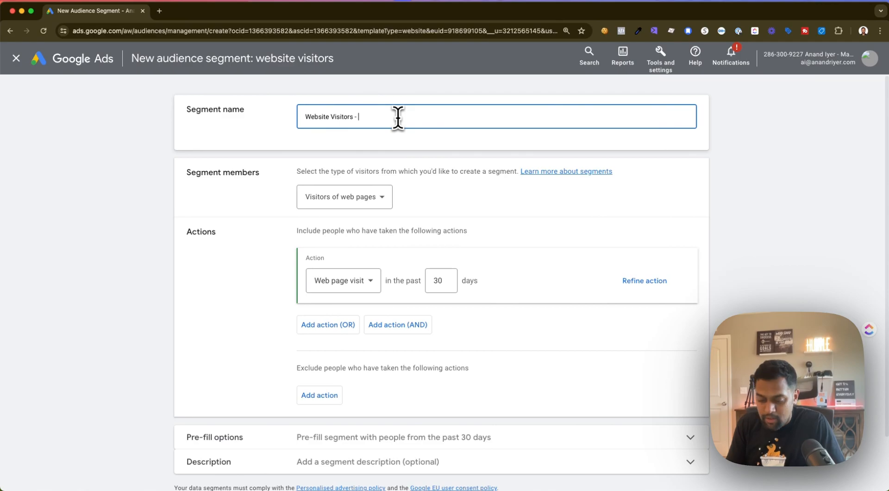
type("180")
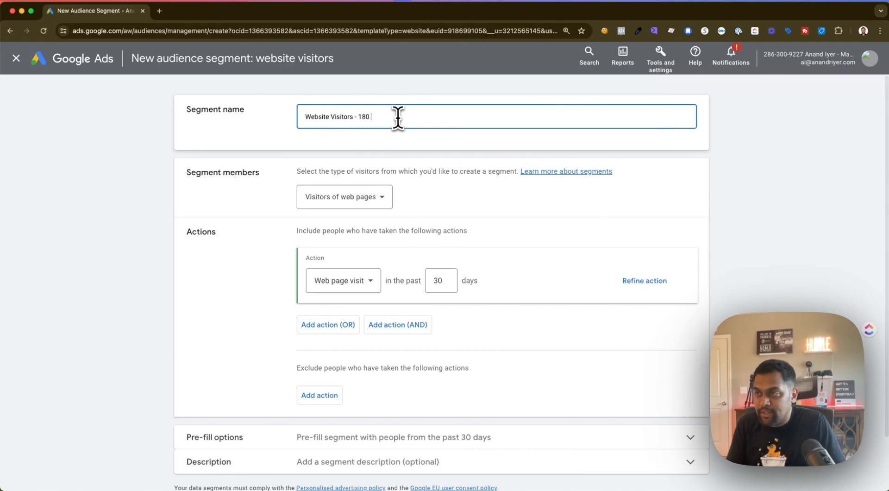
type("Days")
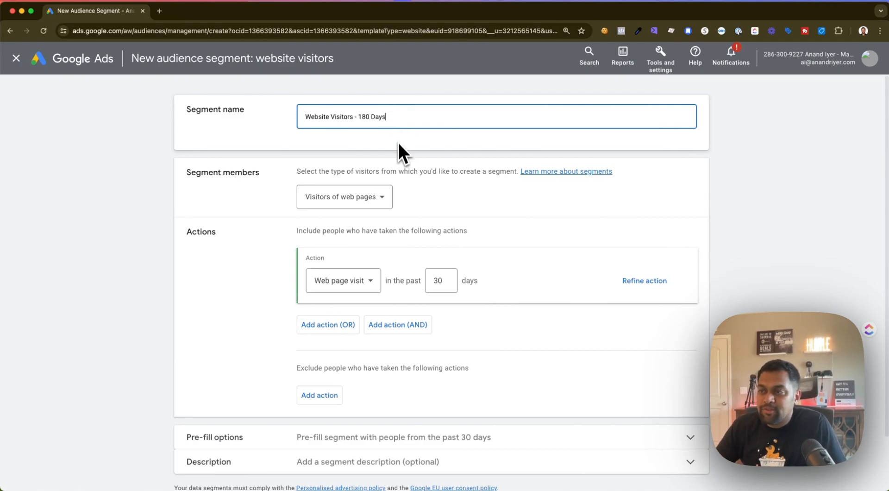
mouse_move(286, 203)
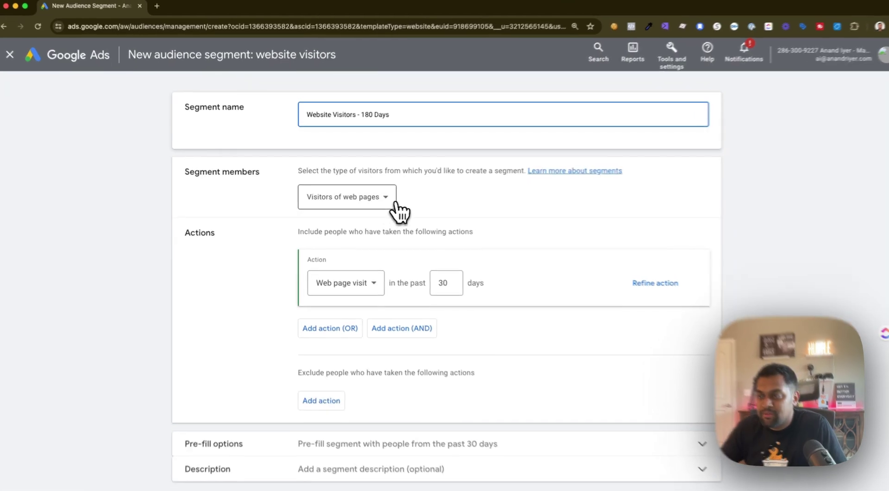
- Keep Segment members as Visitors of web pages after trying the specific-tags option, and review the action choices
left_click(347, 196)
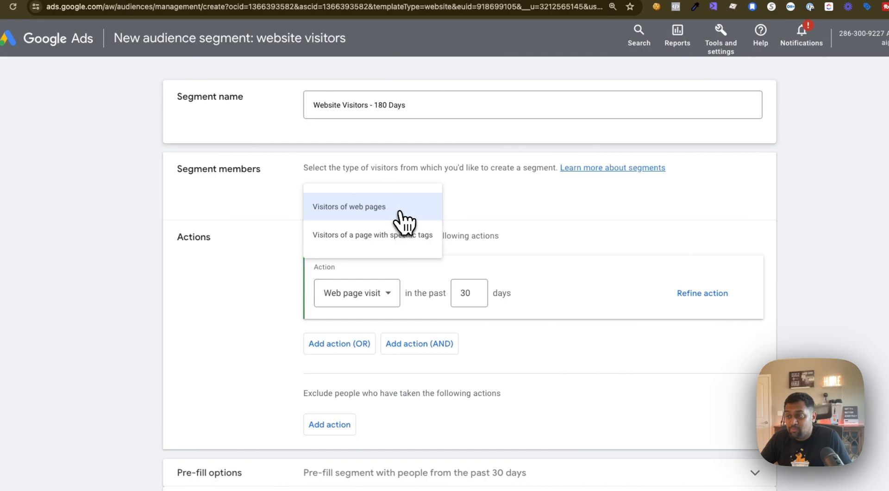
mouse_move(414, 222)
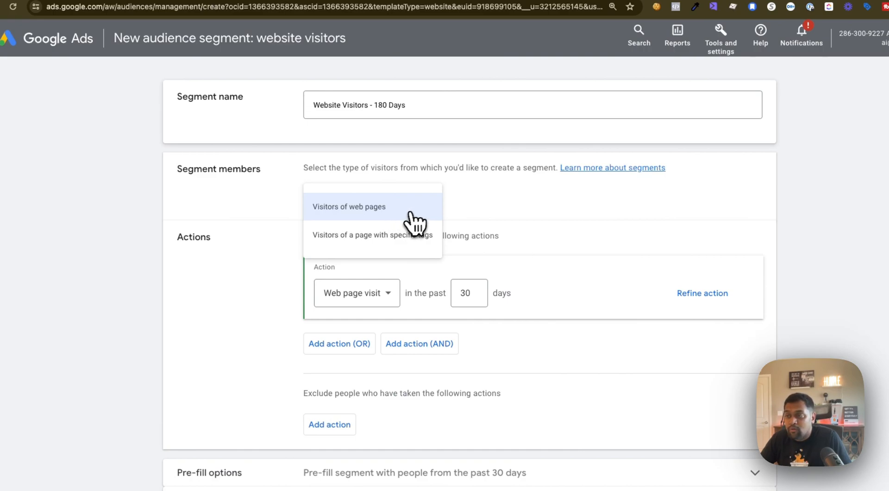
left_click(367, 234)
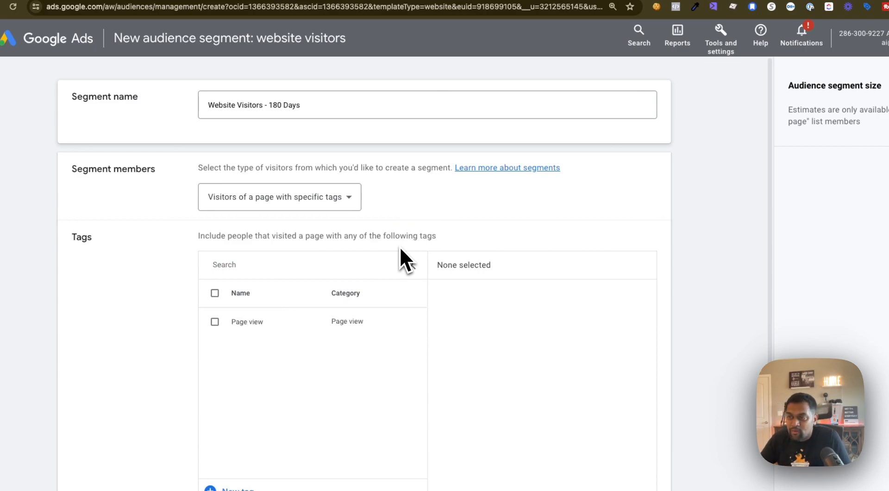
mouse_move(345, 218)
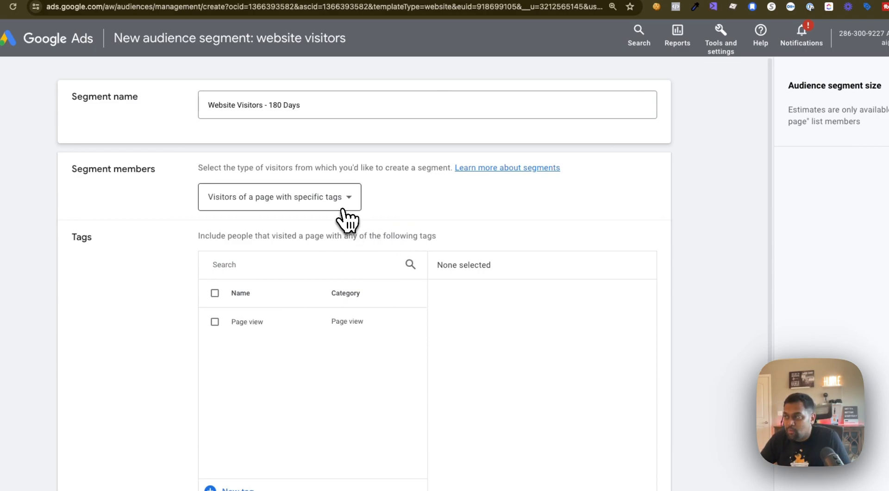
left_click(279, 197)
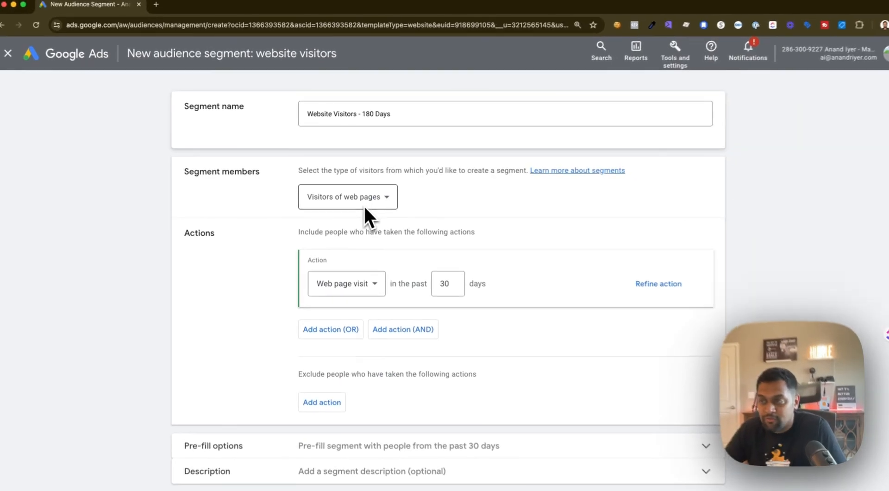
scroll("down", 3)
type("180")
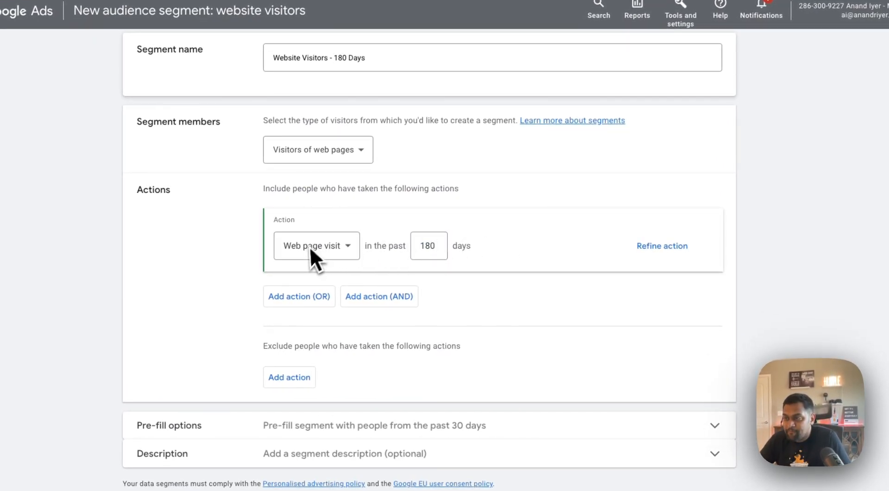
mouse_move(340, 261)
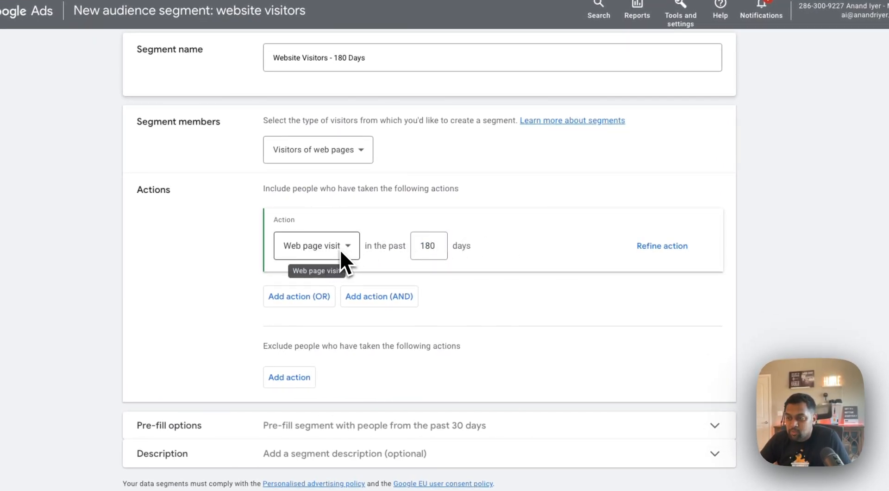
left_click(316, 245)
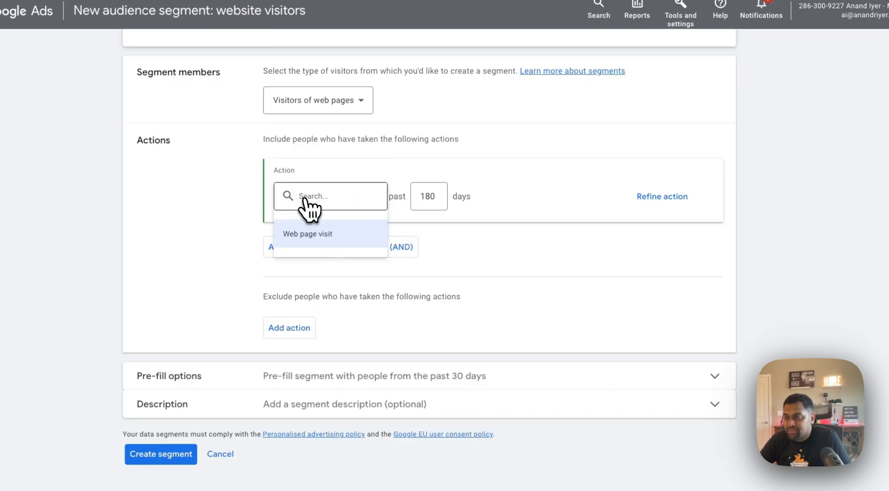
mouse_move(405, 252)
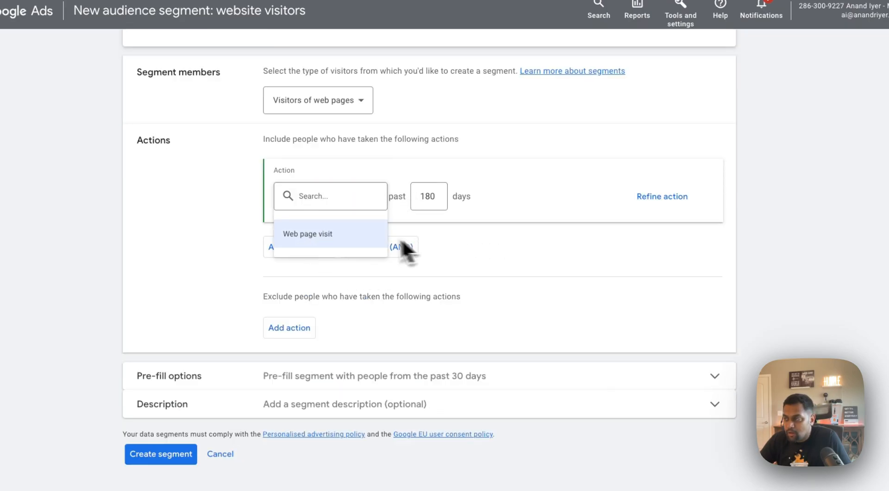
left_click(307, 233)
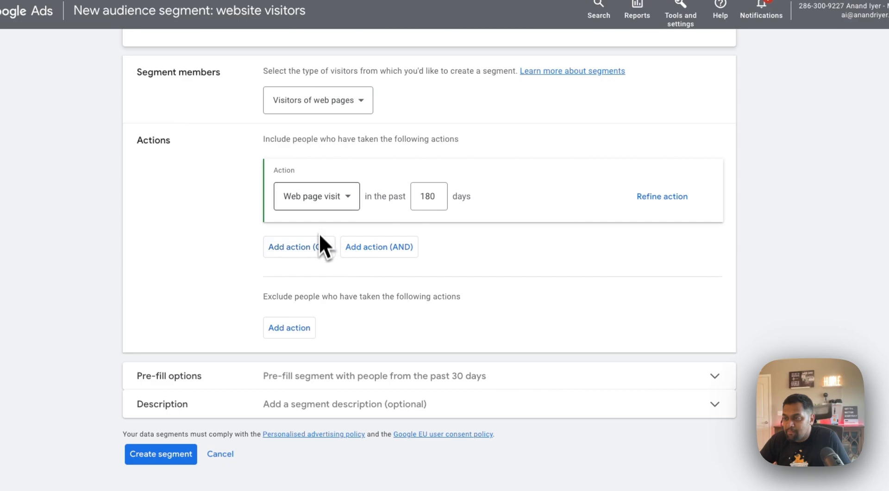
- Try an exclusion action and a second OR Web page visit action, then remove both
left_click(289, 327)
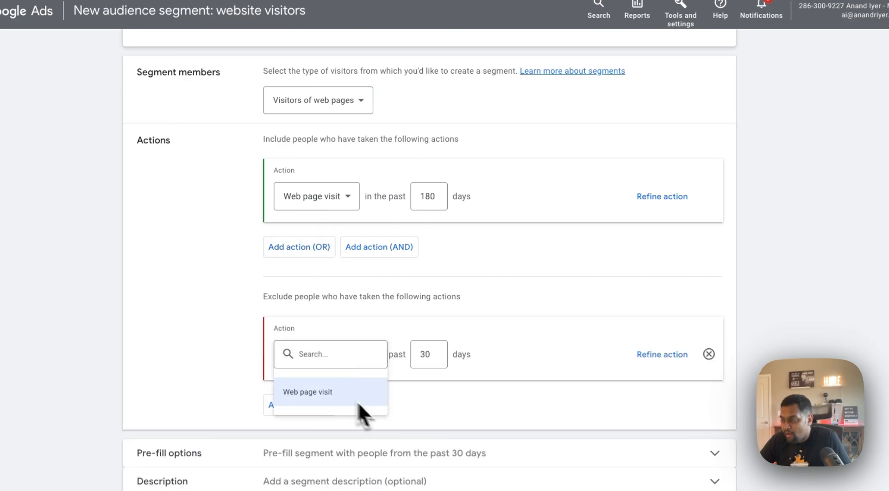
mouse_move(337, 409)
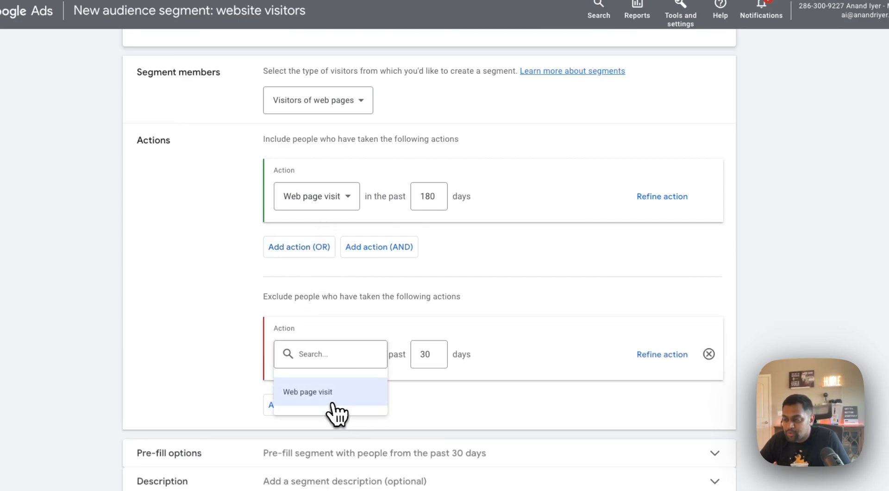
left_click(708, 354)
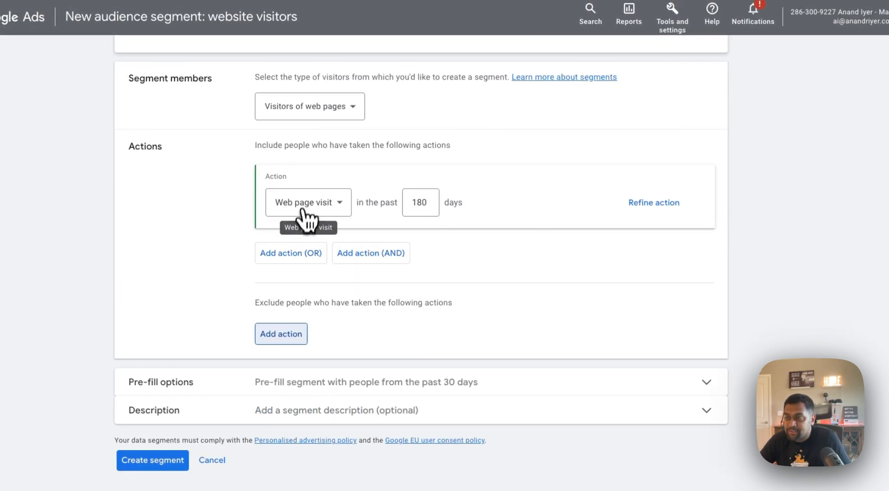
mouse_move(324, 270)
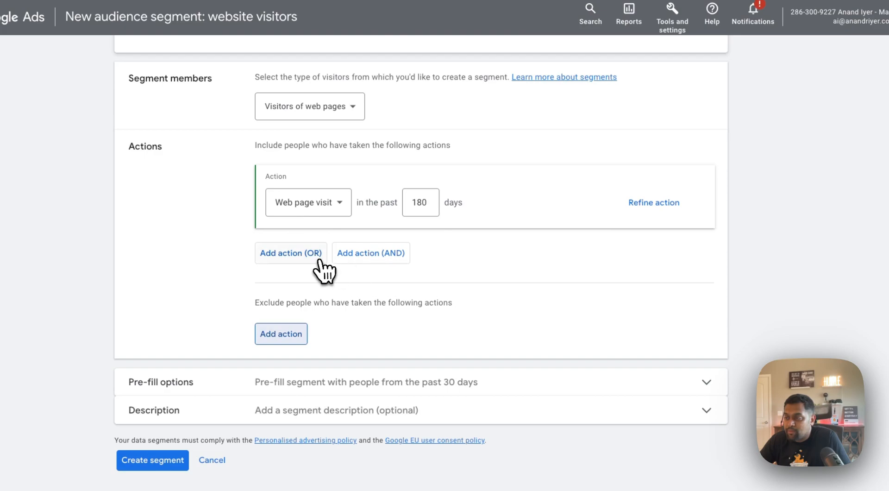
left_click(290, 253)
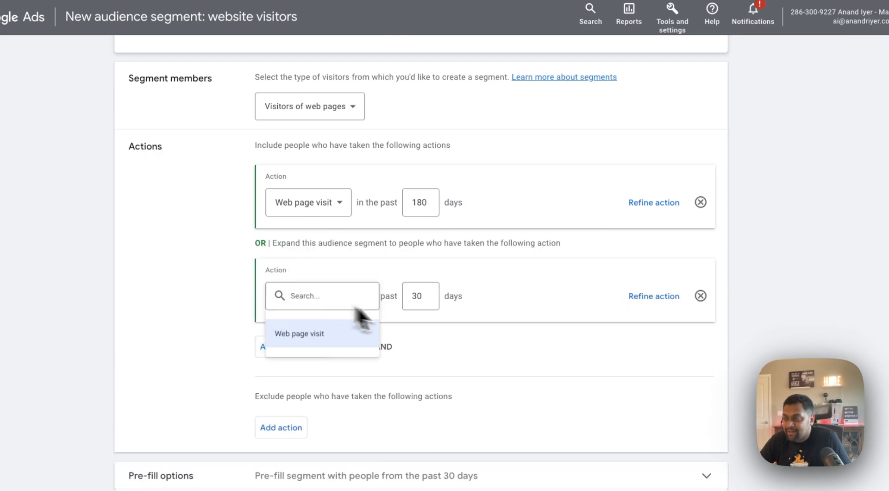
left_click(299, 334)
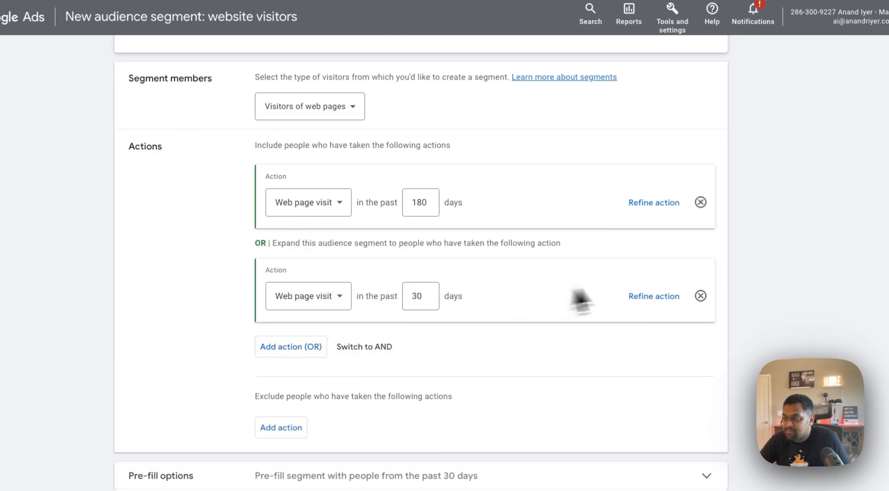
left_click(700, 296)
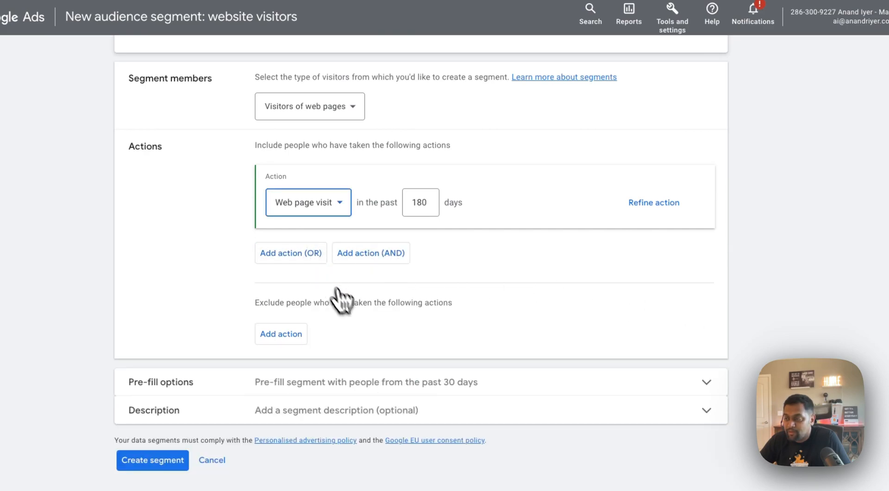
- Search the available actions for 'event' and leave the single page-visit action unchanged
left_click(308, 202)
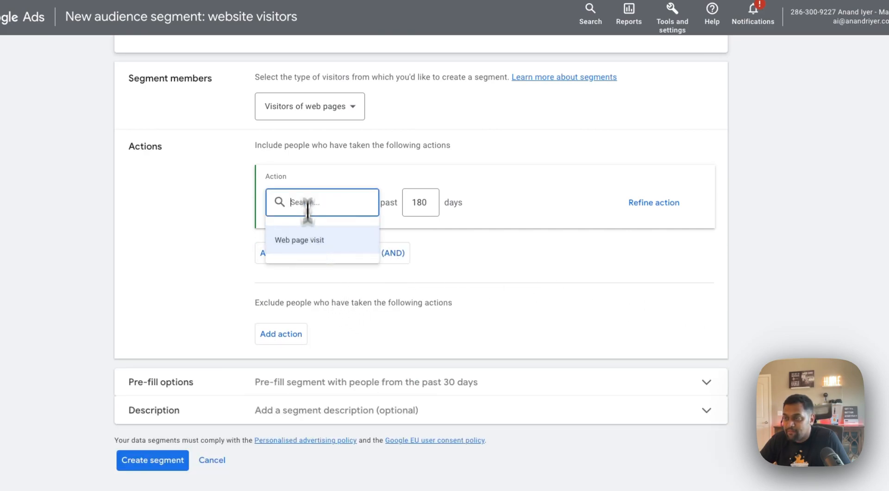
type("event")
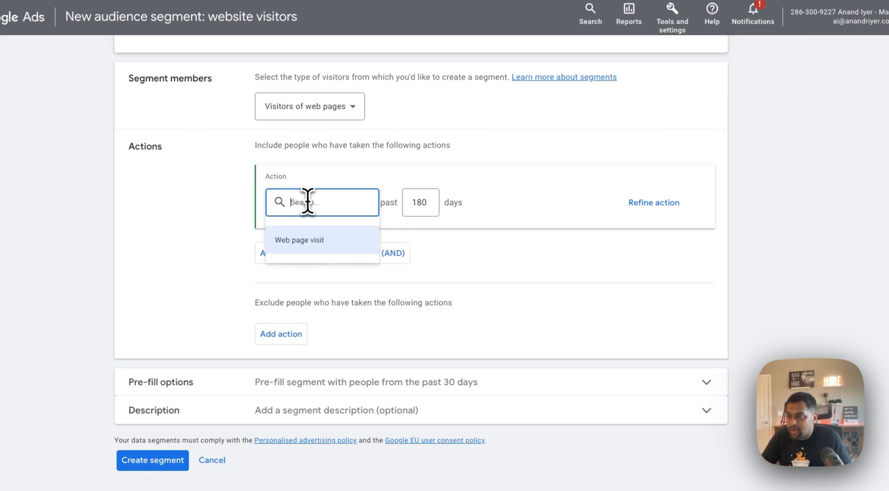
left_click(299, 240)
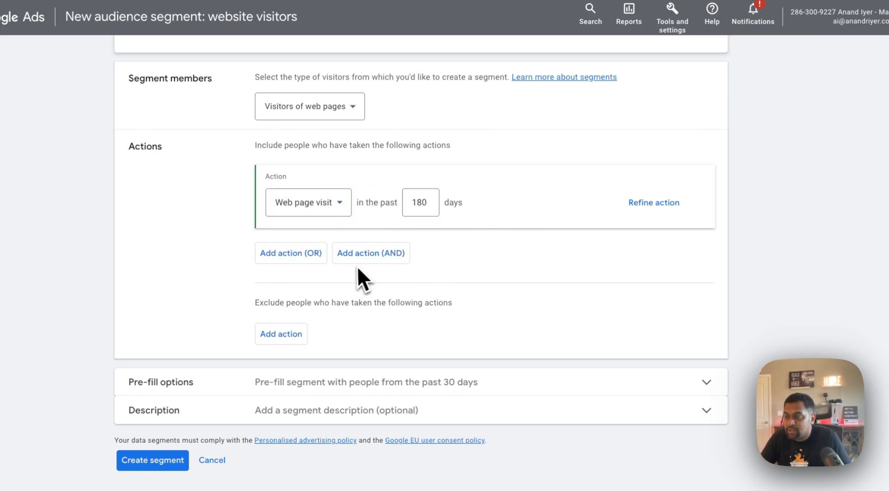
scroll("up", 3)
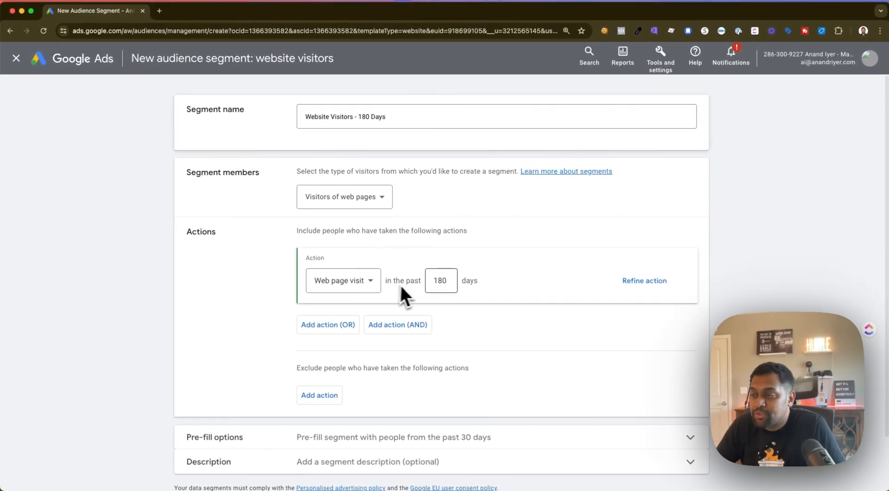
scroll("down", 3)
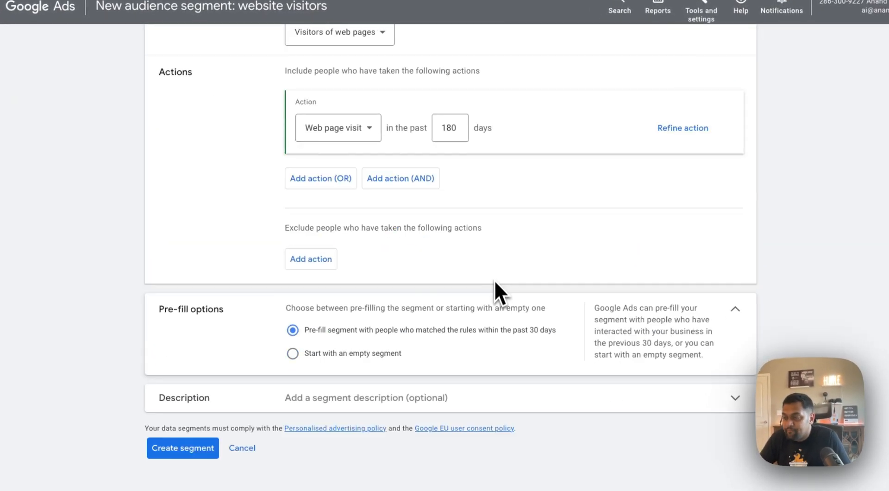
mouse_move(343, 360)
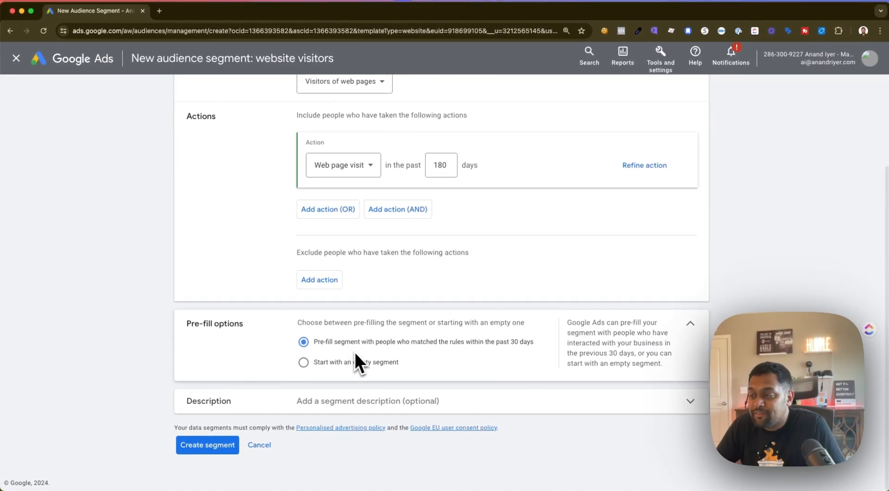
mouse_move(519, 360)
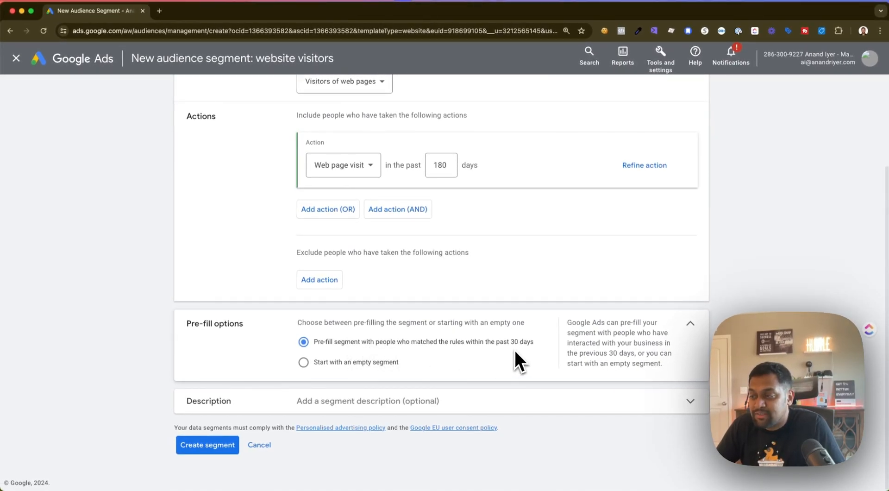
mouse_move(377, 368)
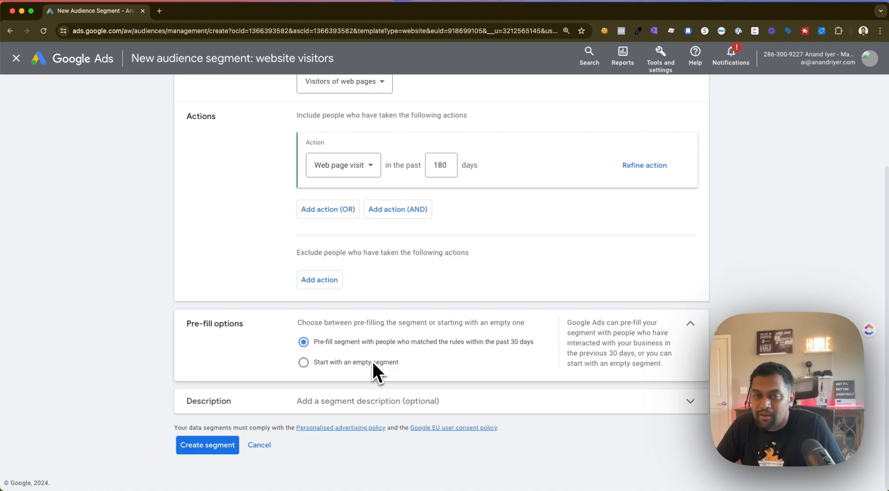
mouse_move(530, 359)
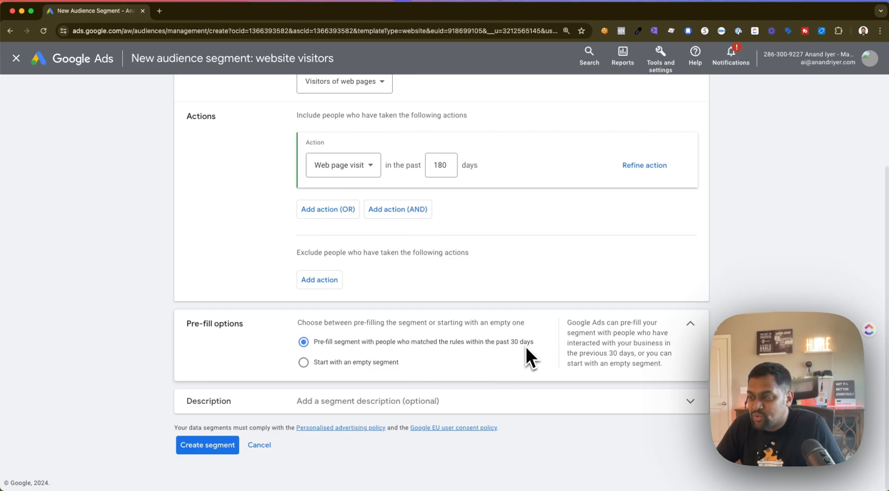
mouse_move(514, 359)
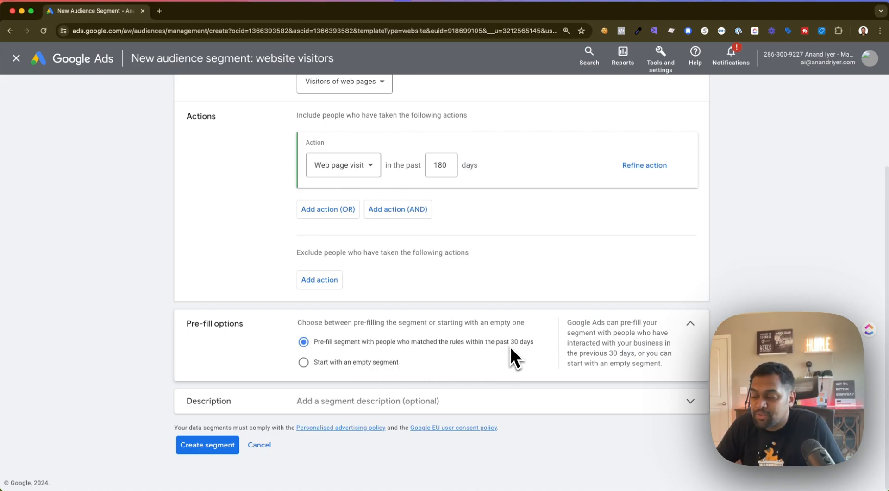
mouse_move(449, 315)
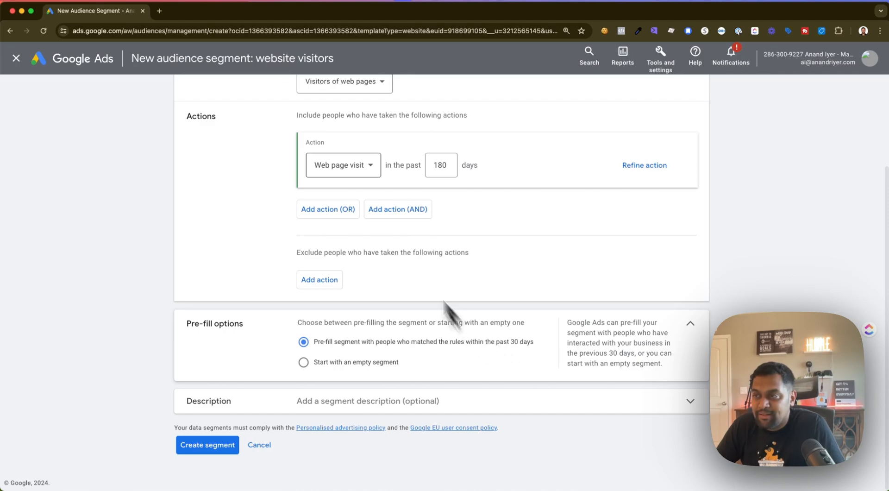
scroll("up", 3)
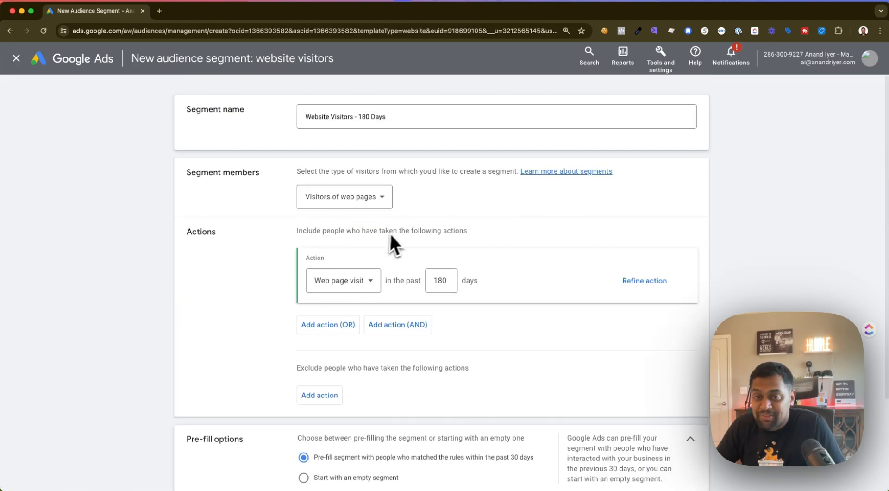
scroll("down", 3)
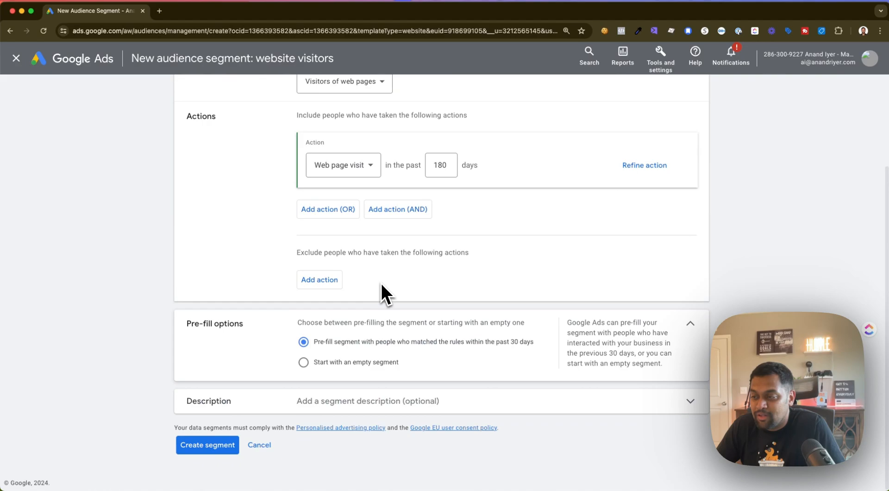
mouse_move(400, 252)
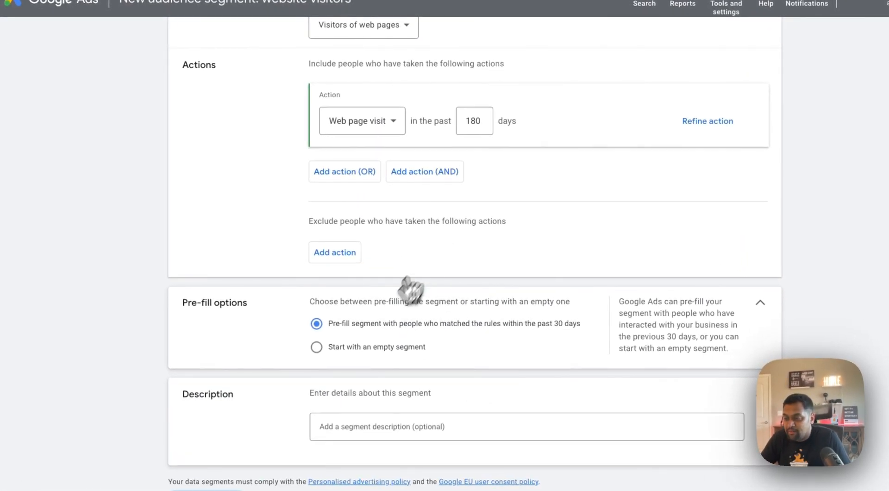
scroll("down", 3)
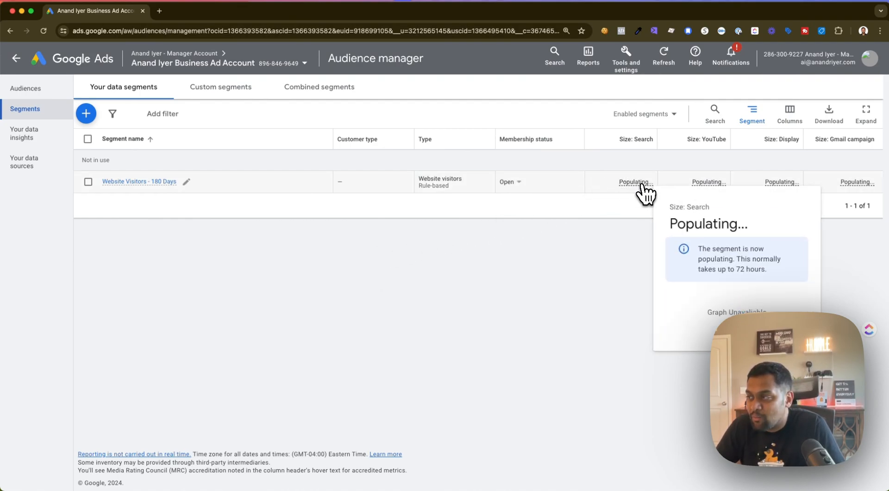
mouse_move(581, 190)
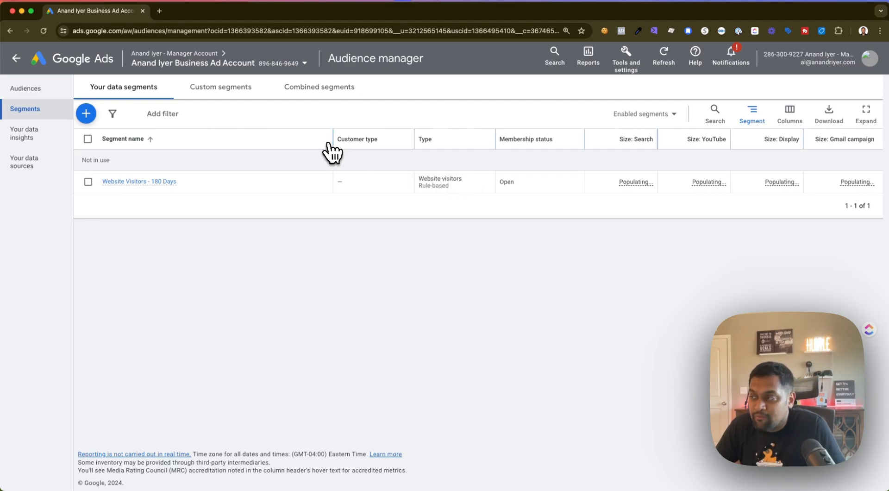
mouse_move(368, 153)
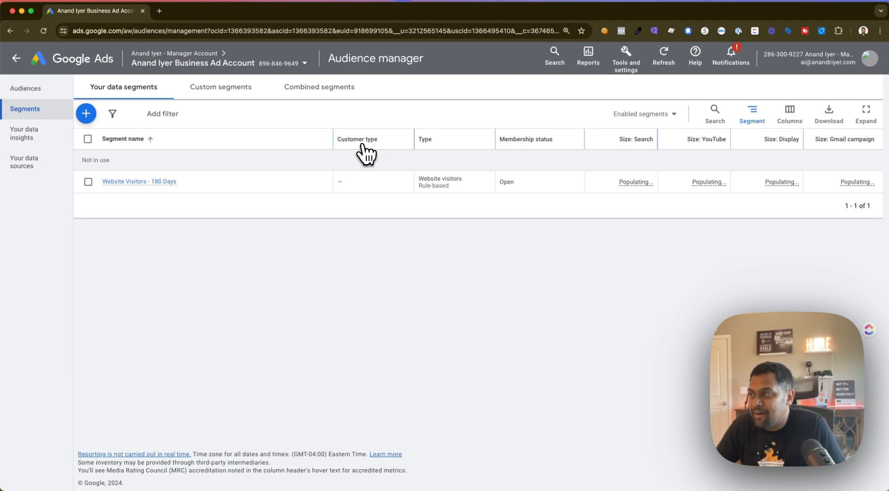
mouse_move(338, 218)
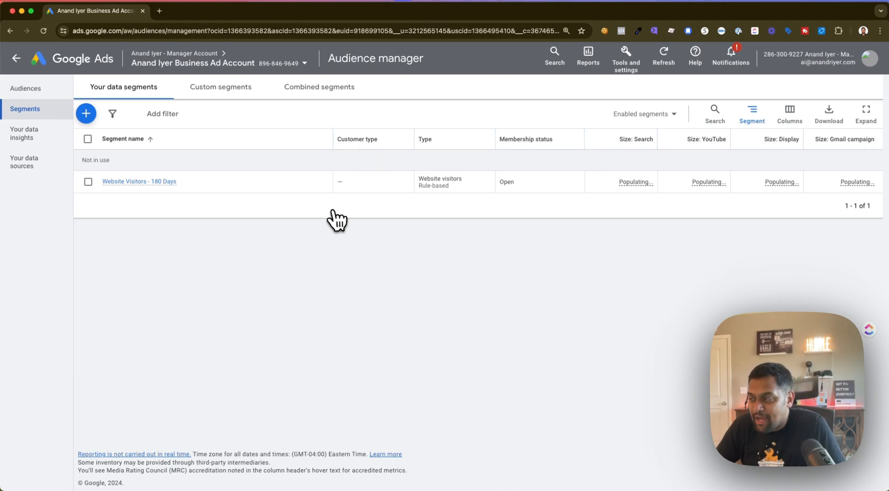
mouse_move(316, 214)
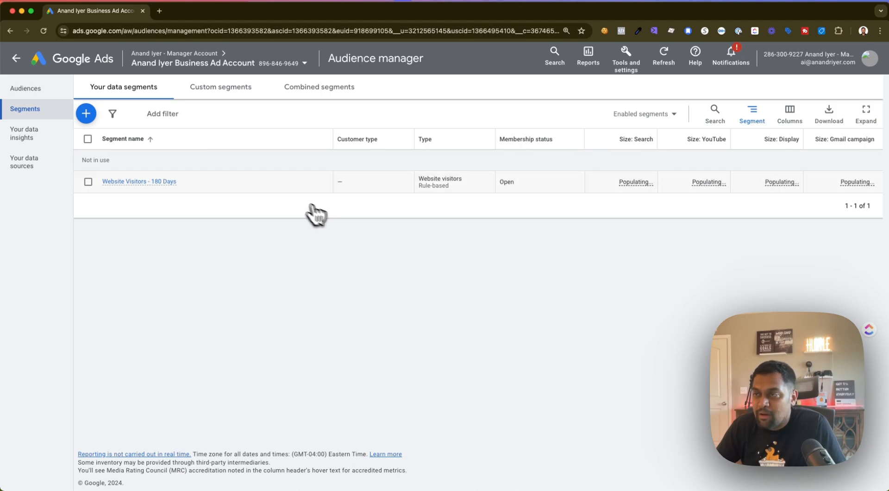
mouse_move(238, 173)
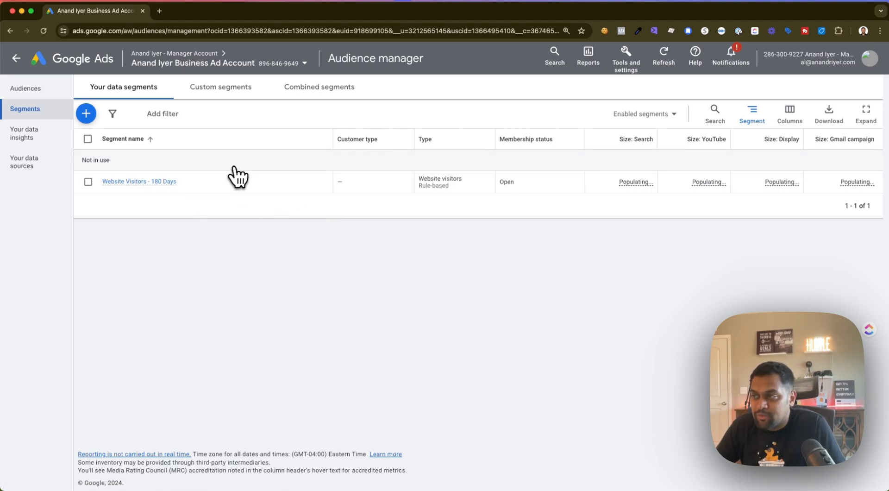
left_click(85, 113)
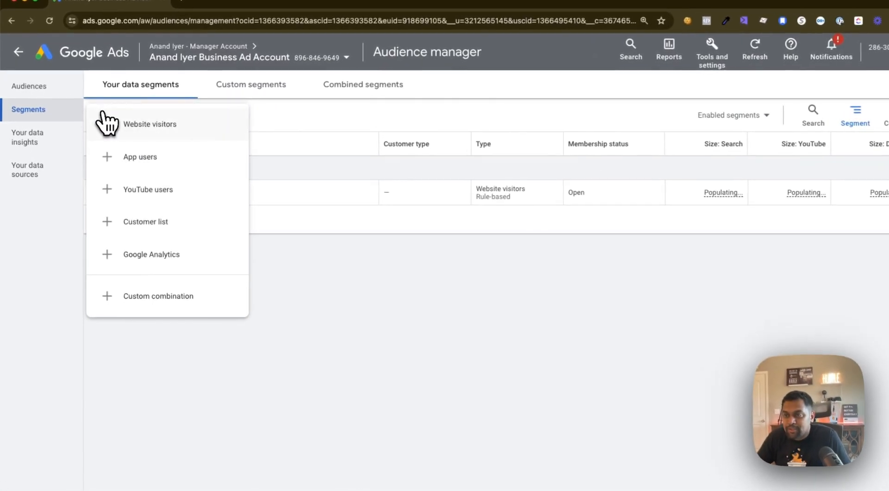
left_click(140, 157)
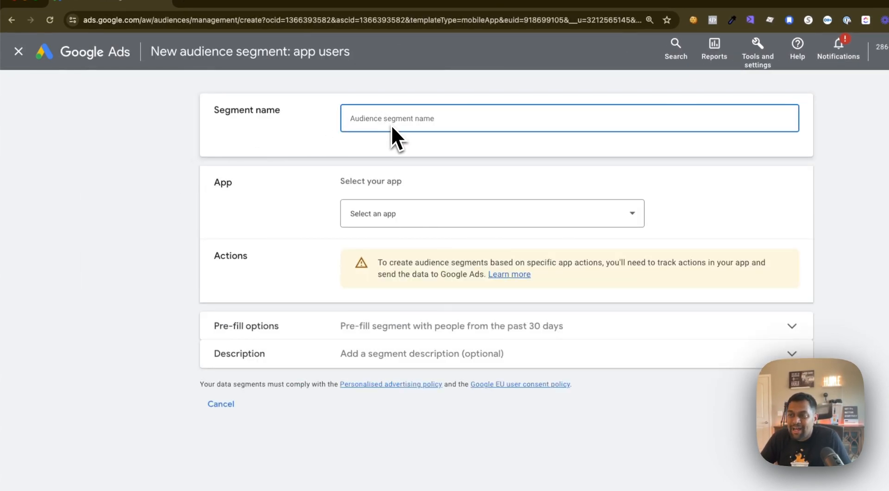
left_click(491, 213)
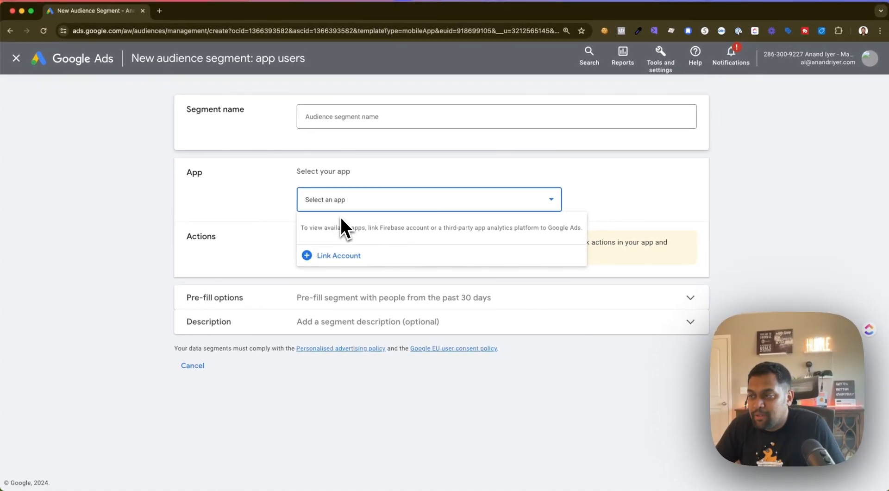
mouse_move(350, 241)
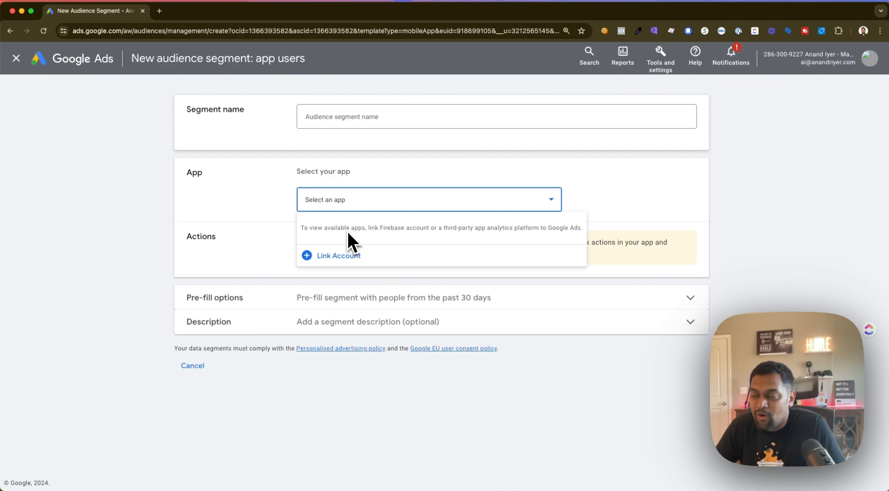
mouse_move(404, 246)
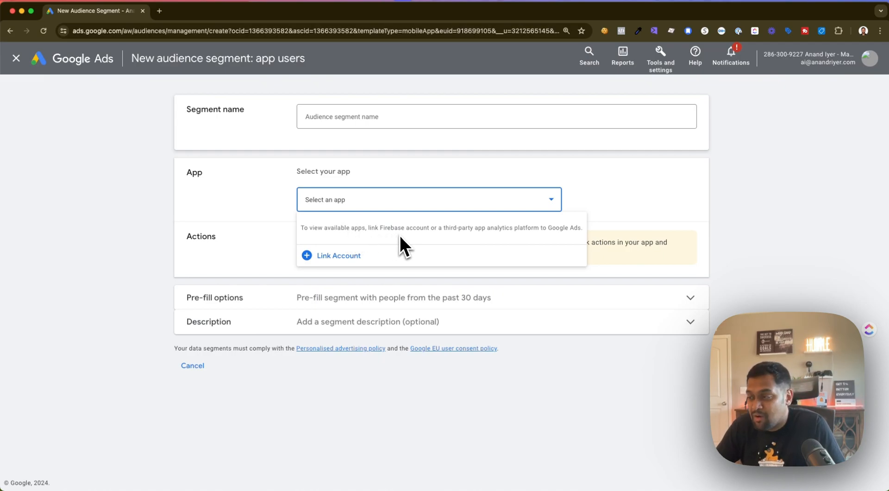
mouse_move(391, 278)
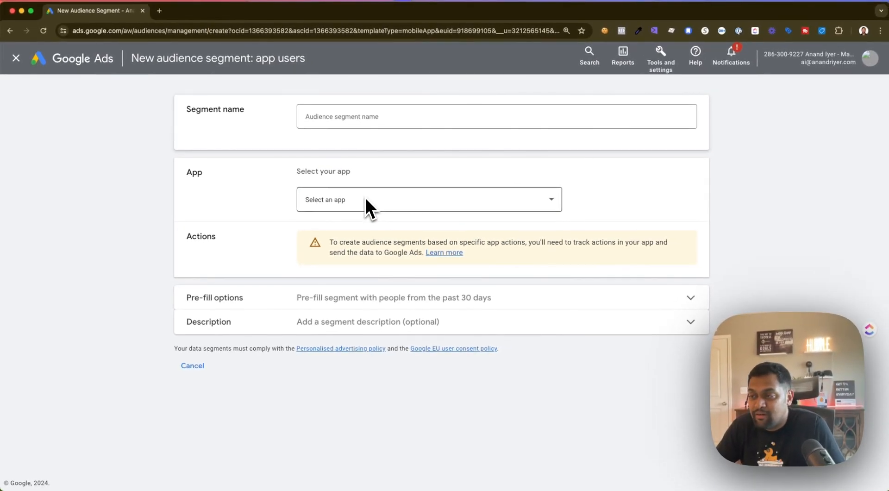
mouse_move(377, 222)
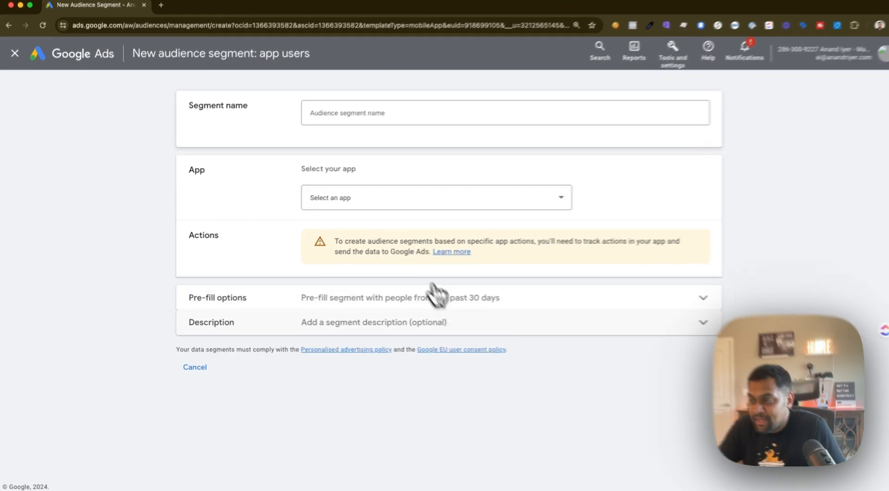
left_click(703, 297)
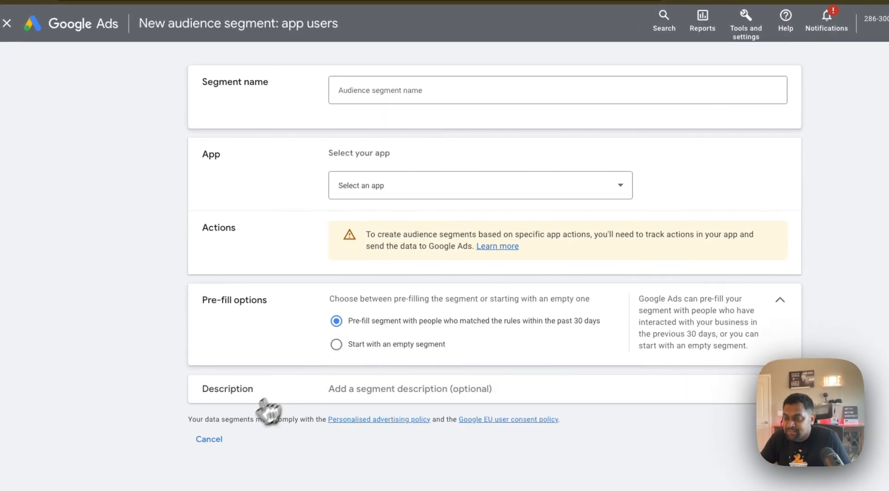
left_click(209, 439)
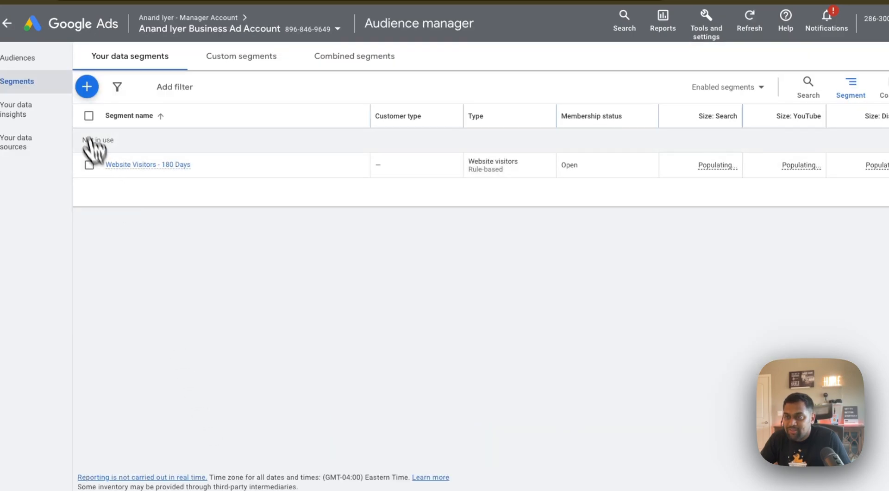
- Start a YouTube users segment named 'YouTube Viewers - 180 Days' and pick its YouTube channel
left_click(86, 87)
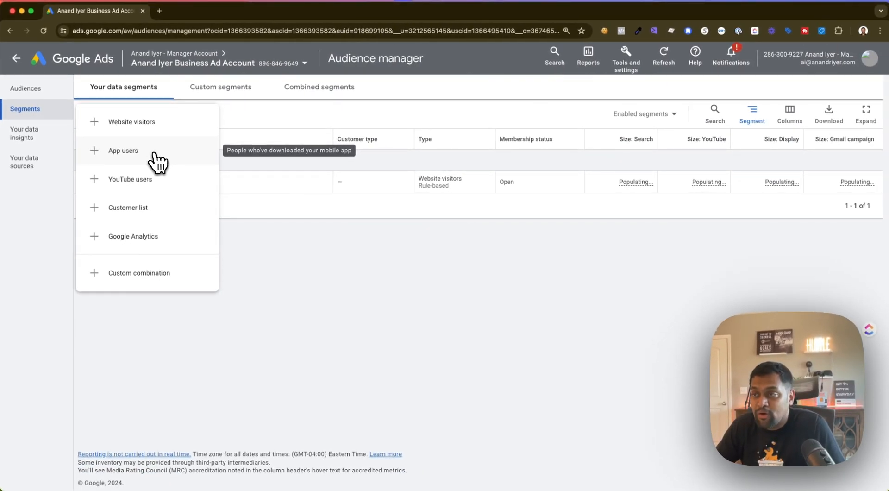
mouse_move(158, 187)
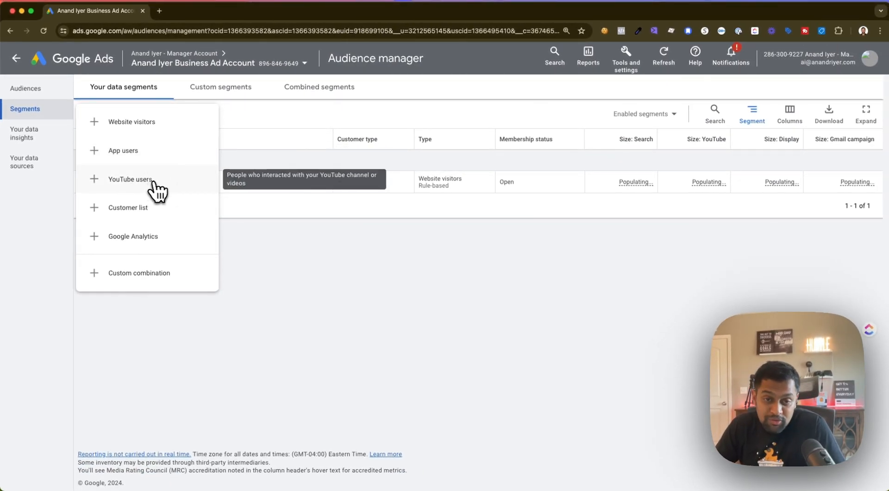
left_click(129, 179)
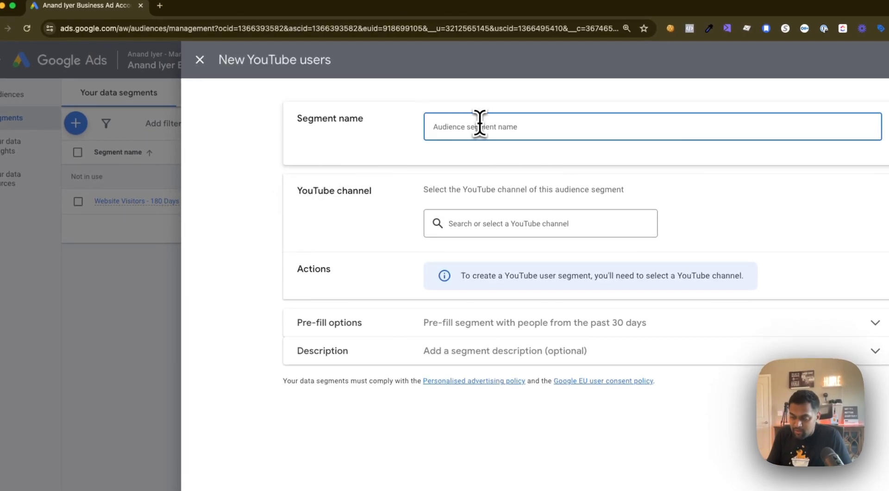
type("YouTube")
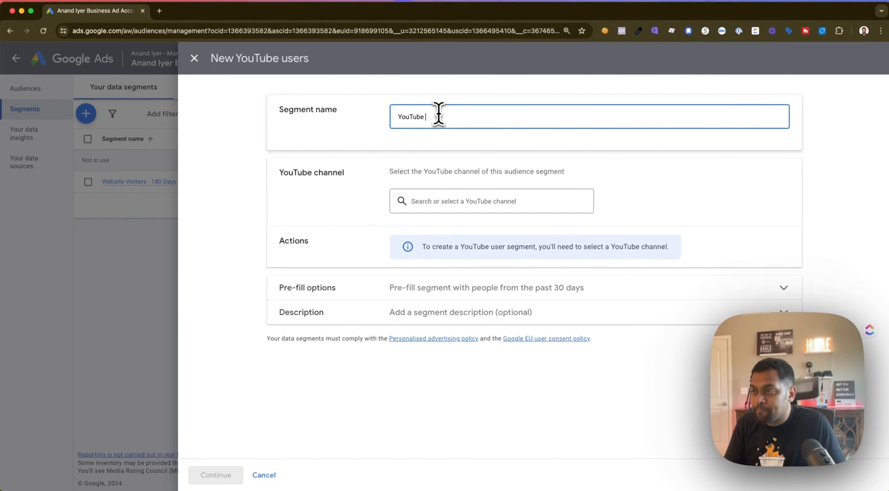
type("Viewers")
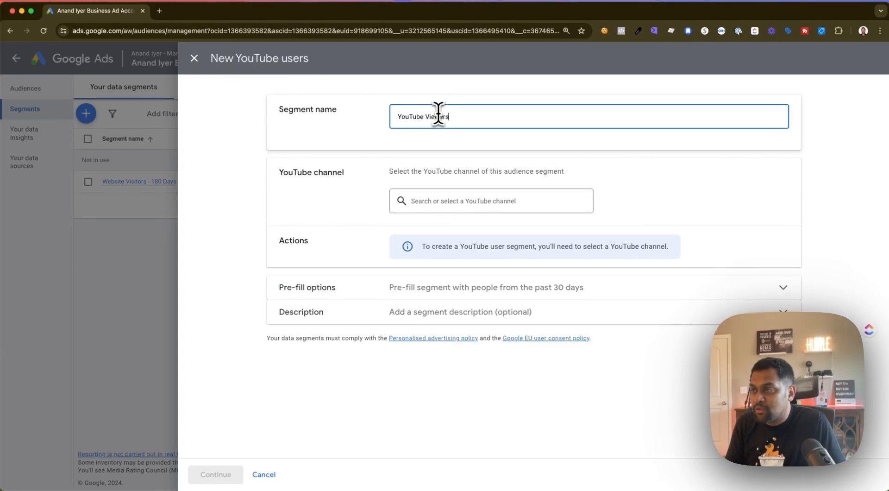
type("- 180 Days")
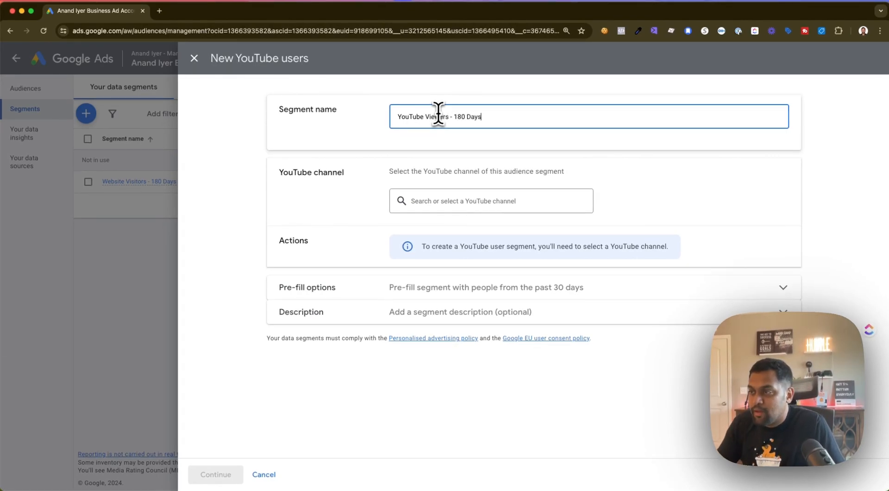
left_click(491, 201)
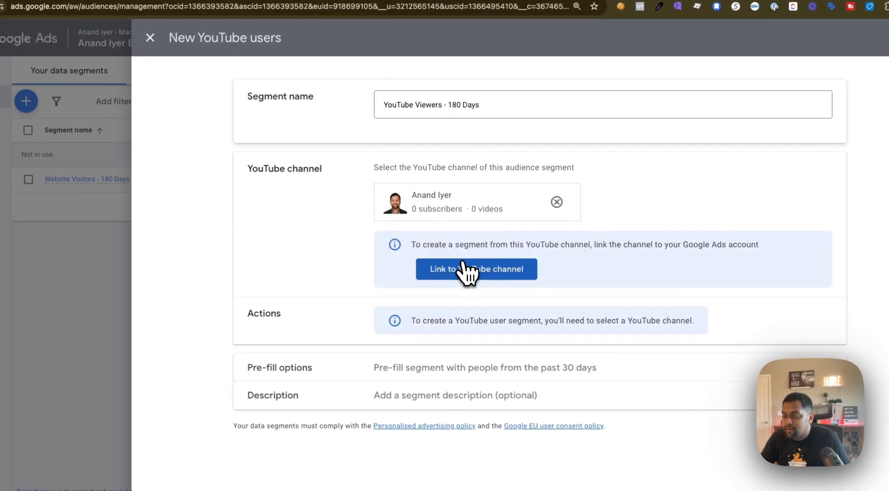
mouse_move(488, 202)
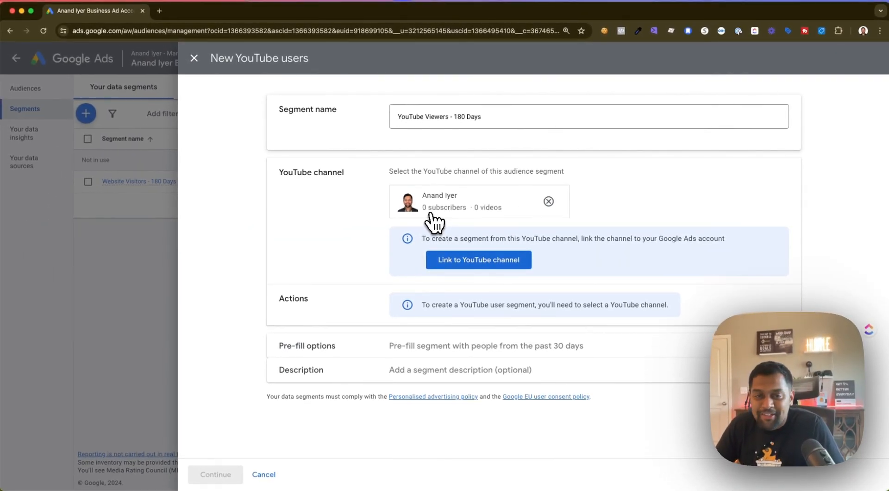
mouse_move(433, 208)
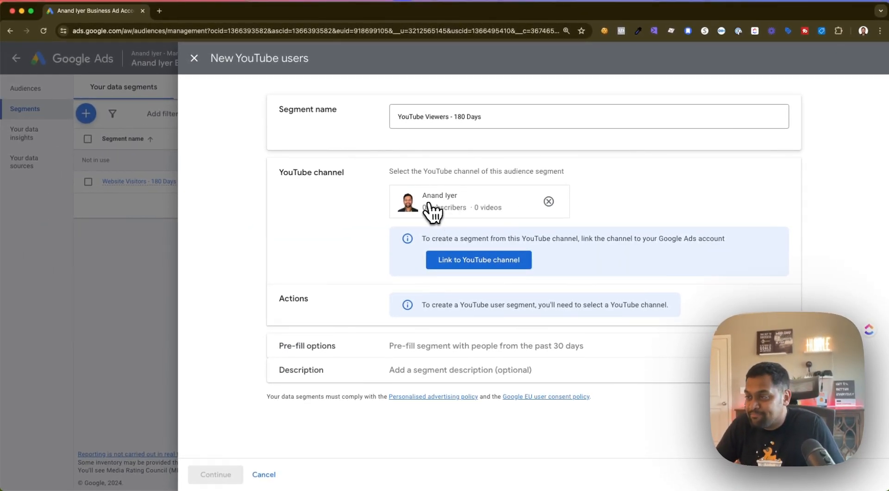
mouse_move(474, 224)
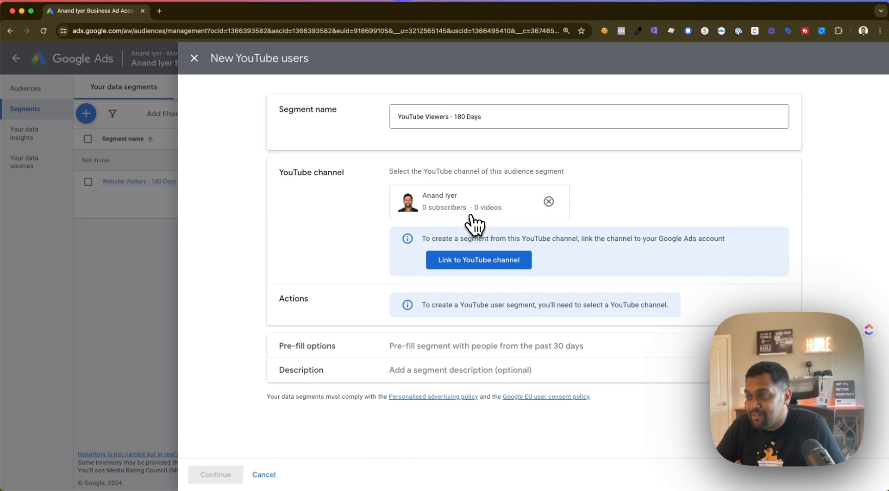
mouse_move(464, 215)
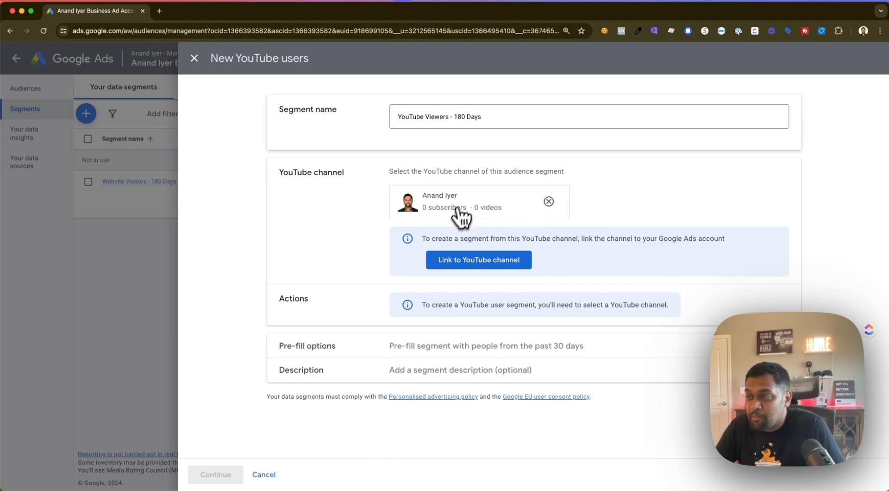
mouse_move(353, 178)
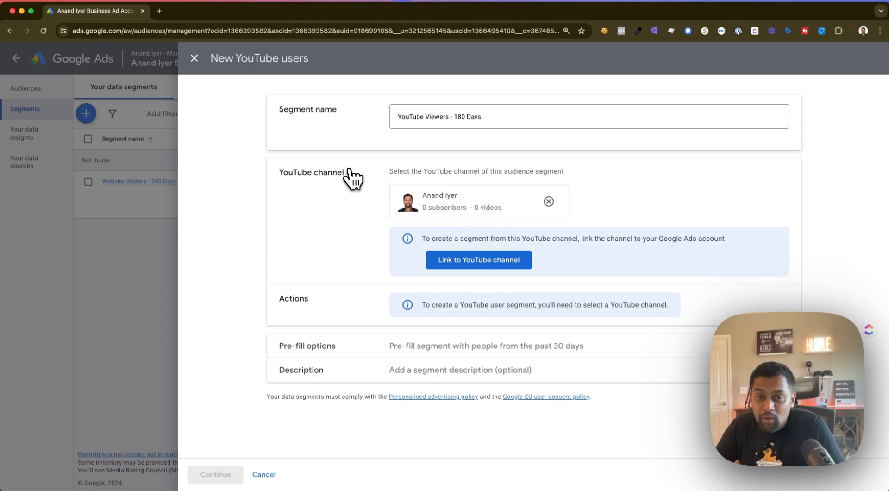
mouse_move(304, 161)
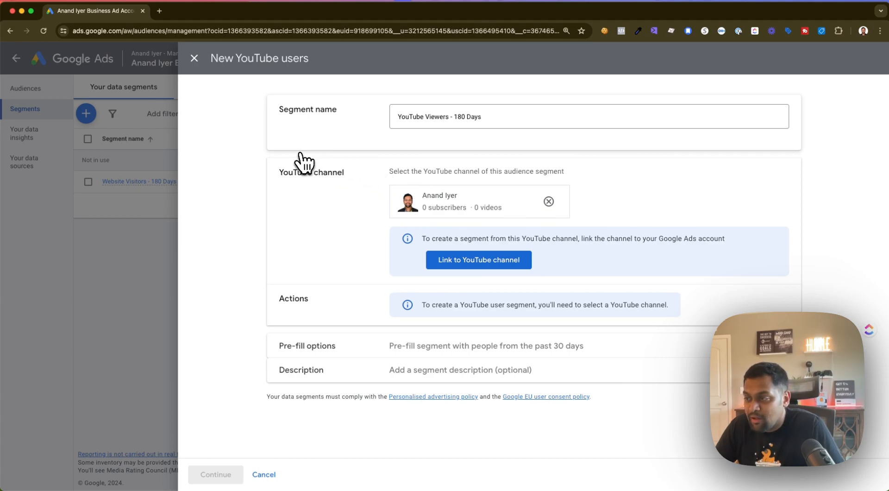
mouse_move(382, 249)
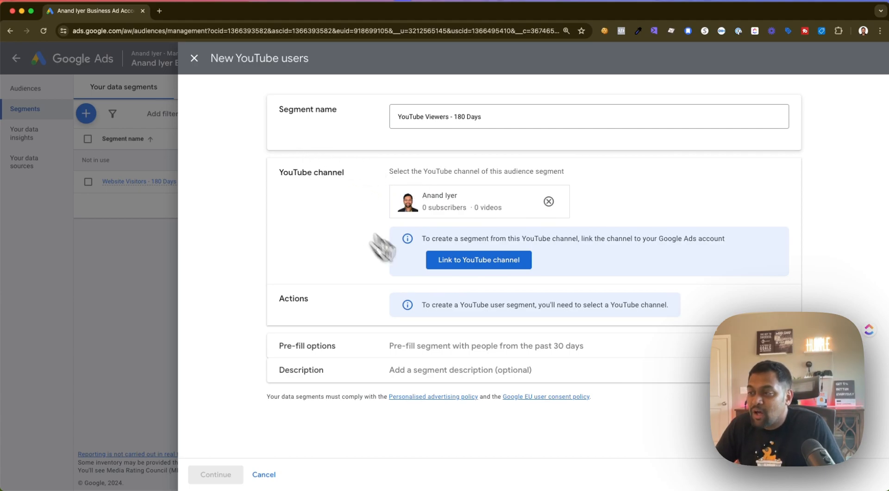
mouse_move(478, 259)
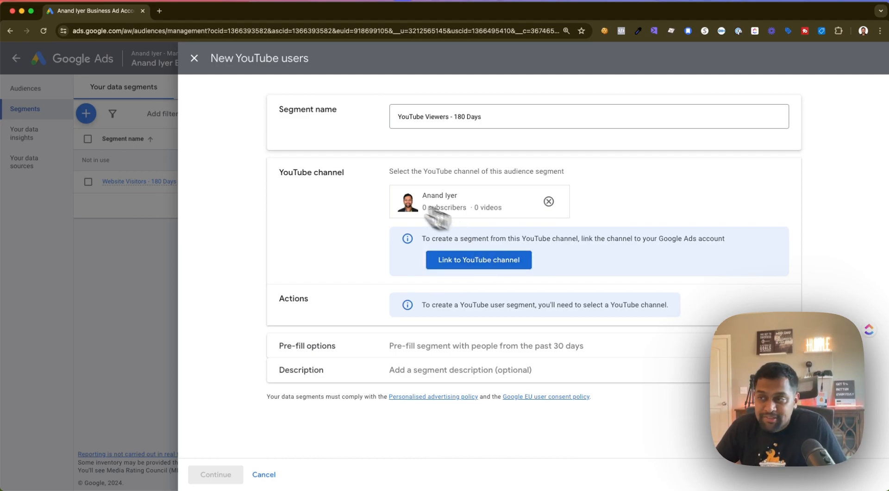
mouse_move(426, 185)
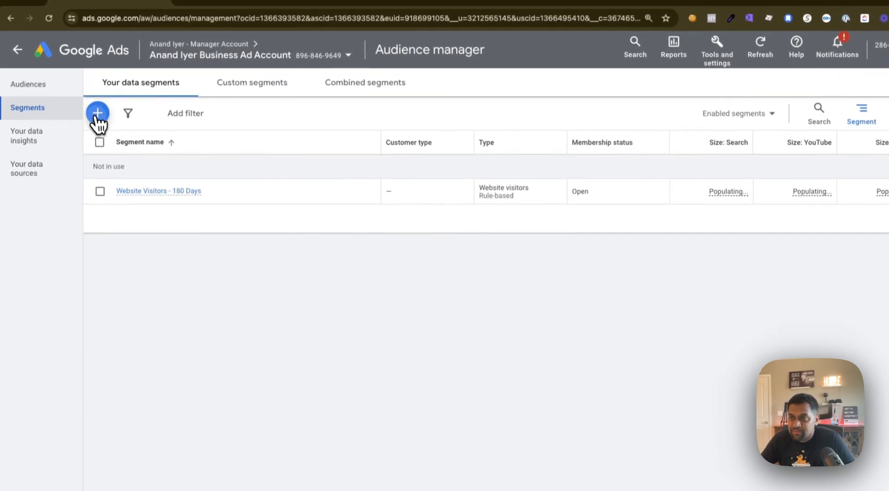
- Start a new Customer list segment and choose to connect a new data source
left_click(97, 113)
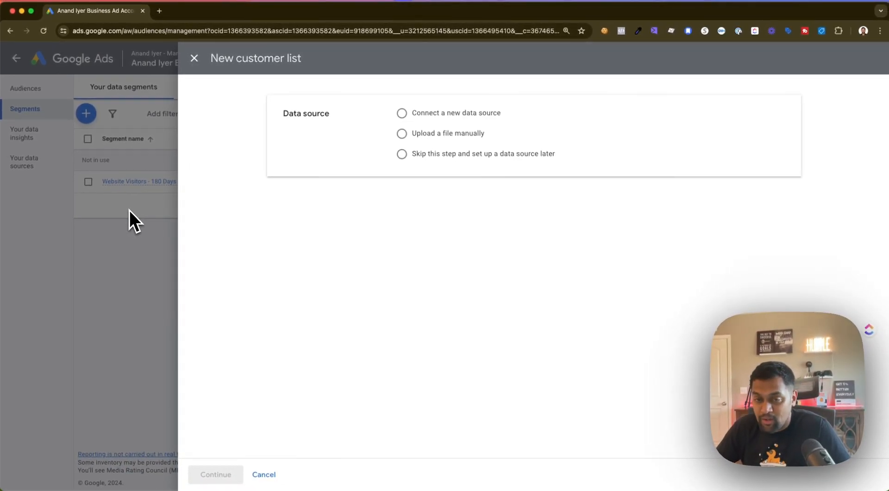
mouse_move(141, 219)
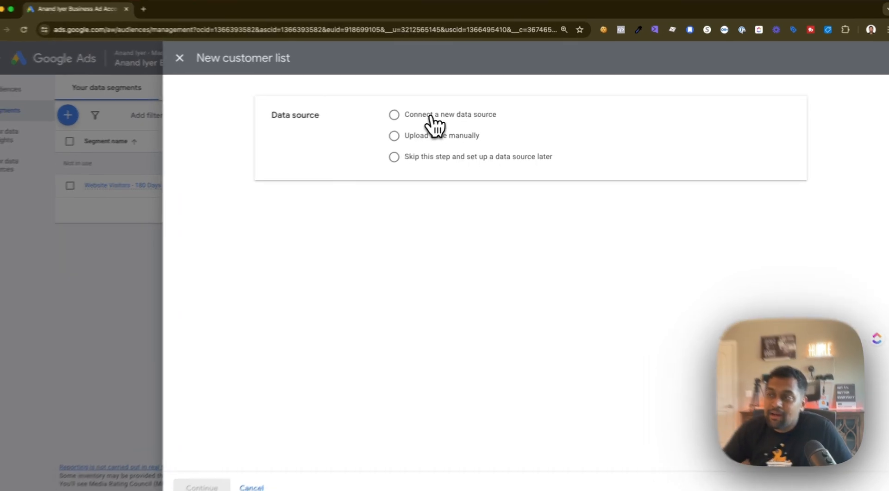
left_click(395, 114)
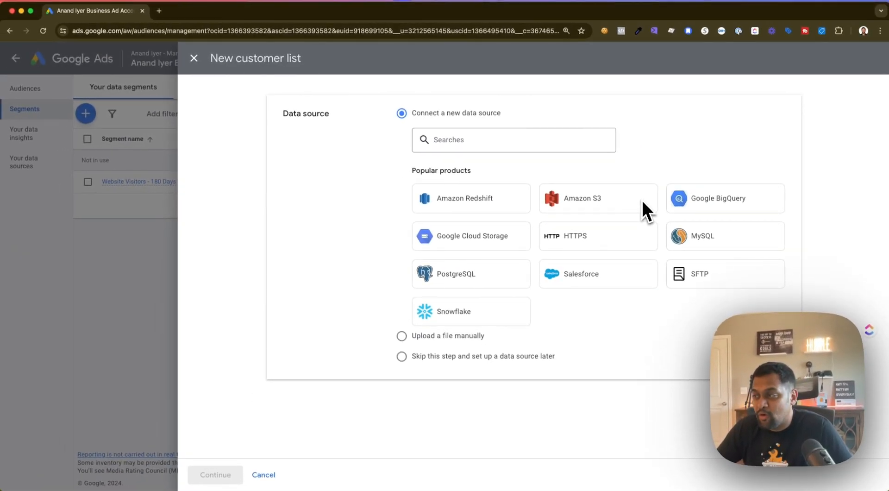
mouse_move(513, 233)
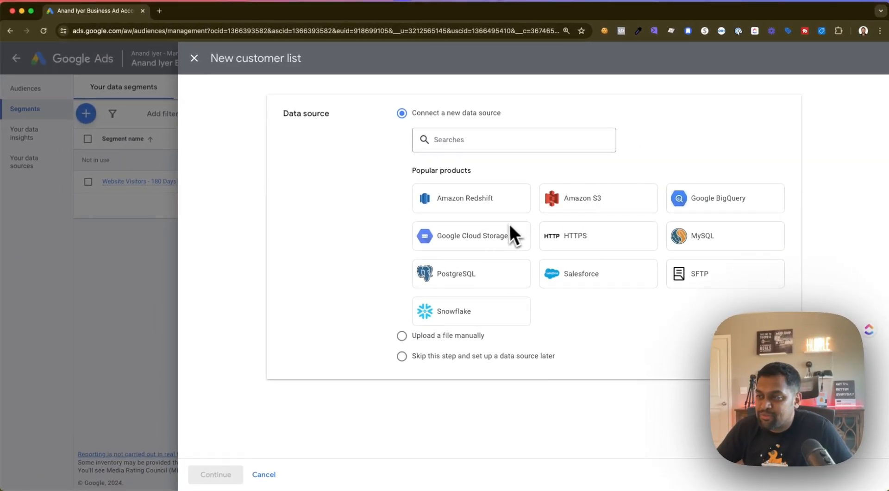
mouse_move(501, 250)
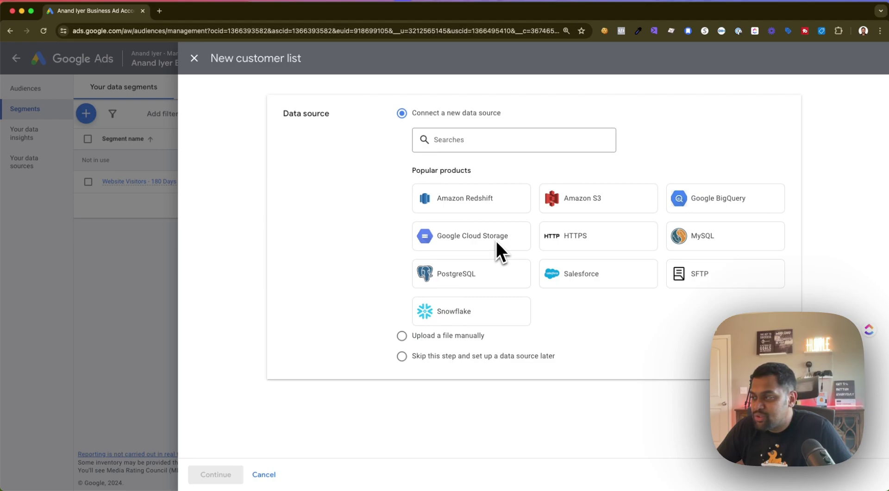
mouse_move(482, 318)
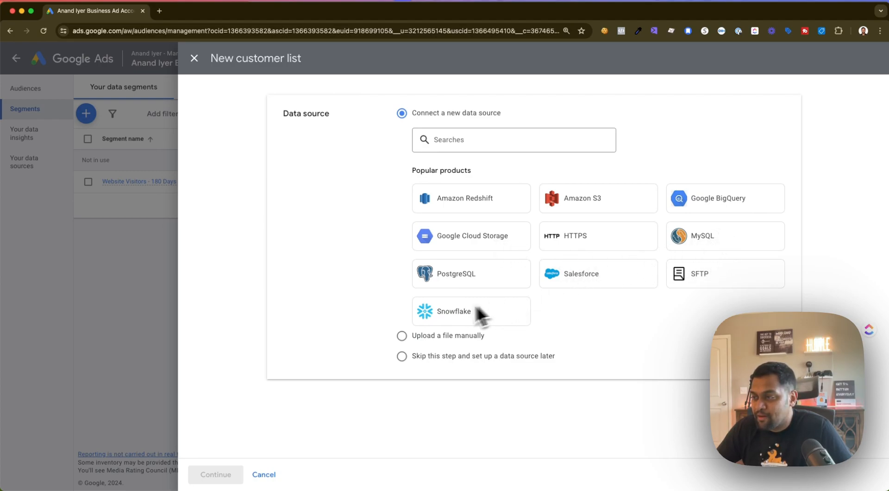
mouse_move(673, 222)
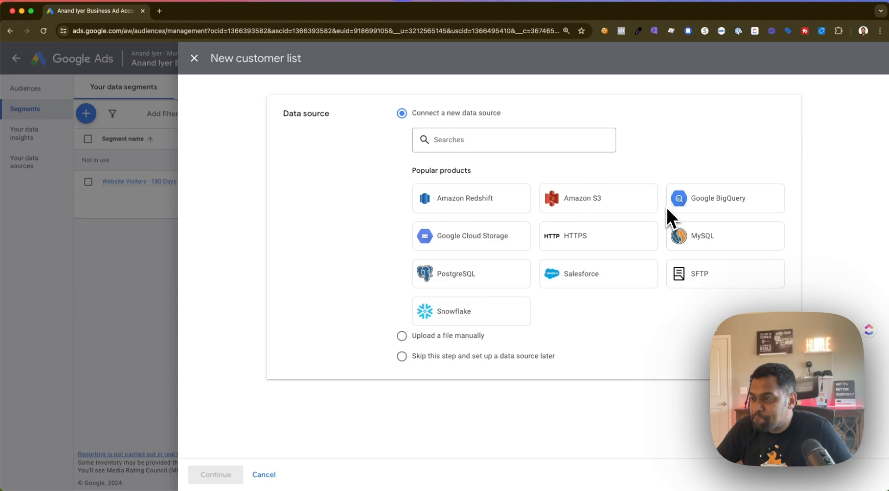
left_click(513, 140)
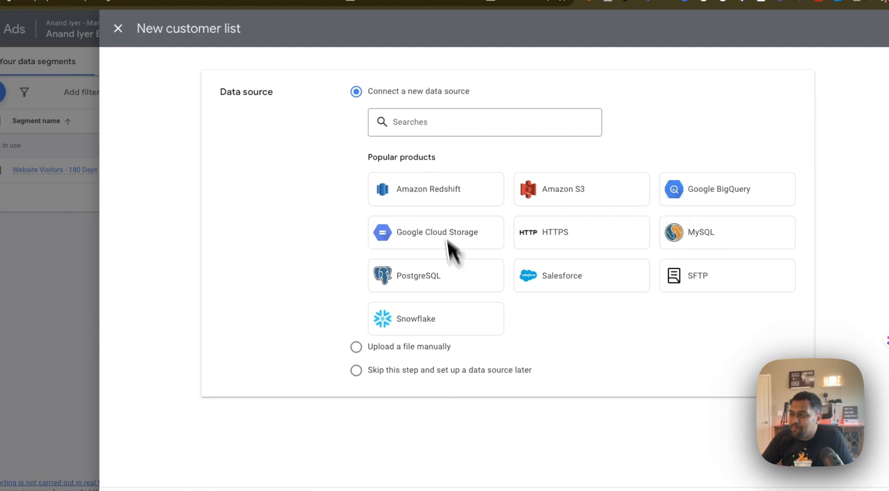
mouse_move(530, 191)
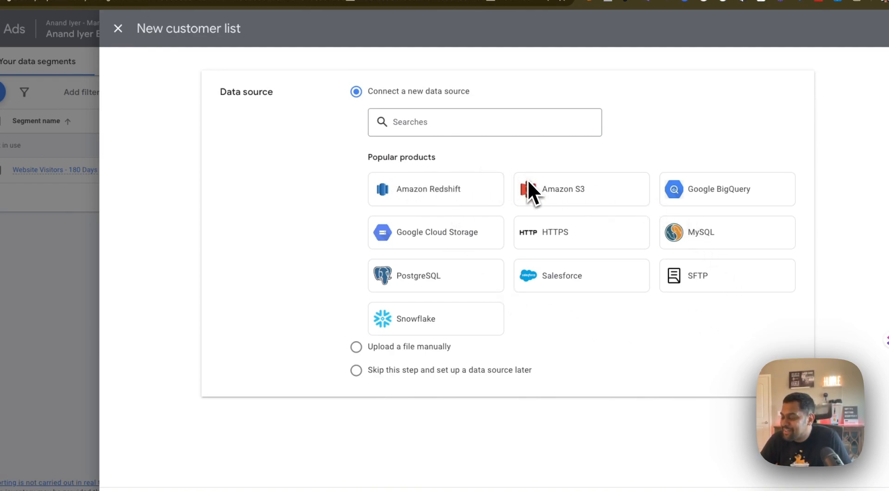
left_click(484, 123)
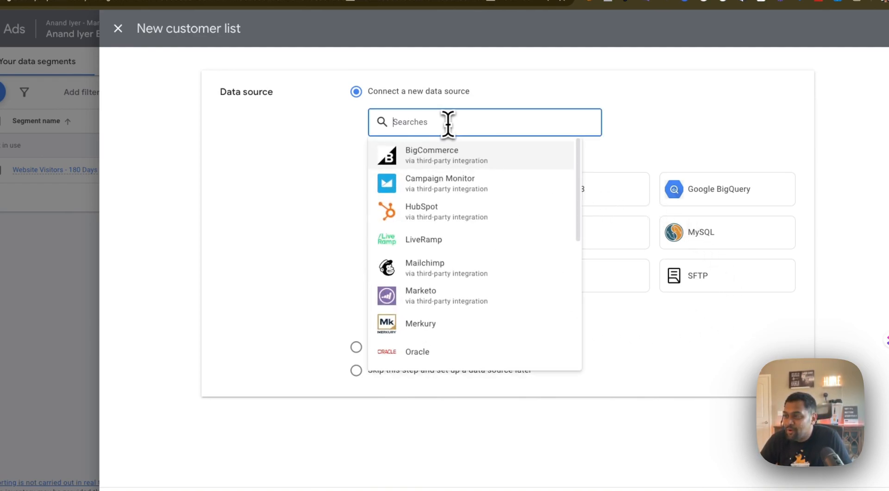
mouse_move(479, 203)
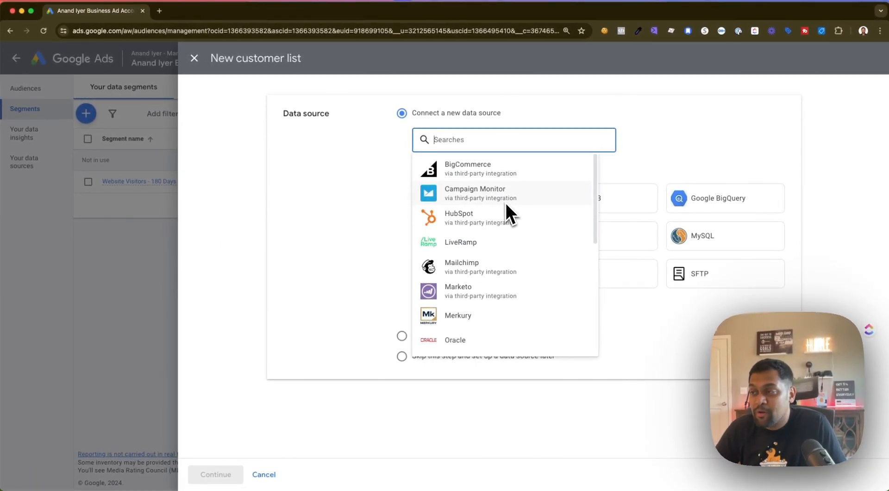
mouse_move(491, 219)
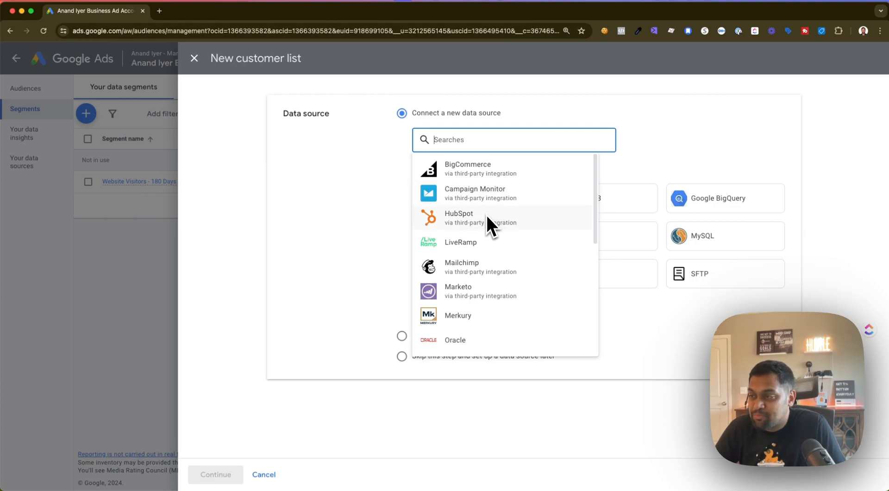
scroll("down", 3)
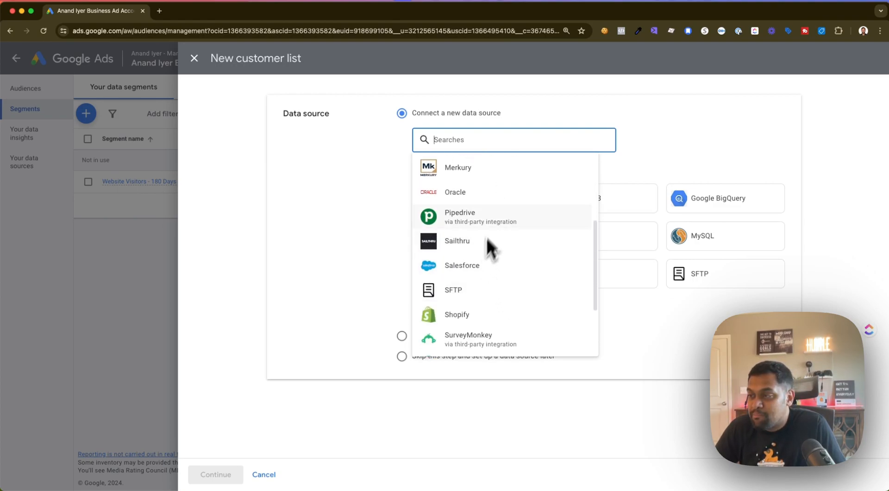
scroll("down", 3)
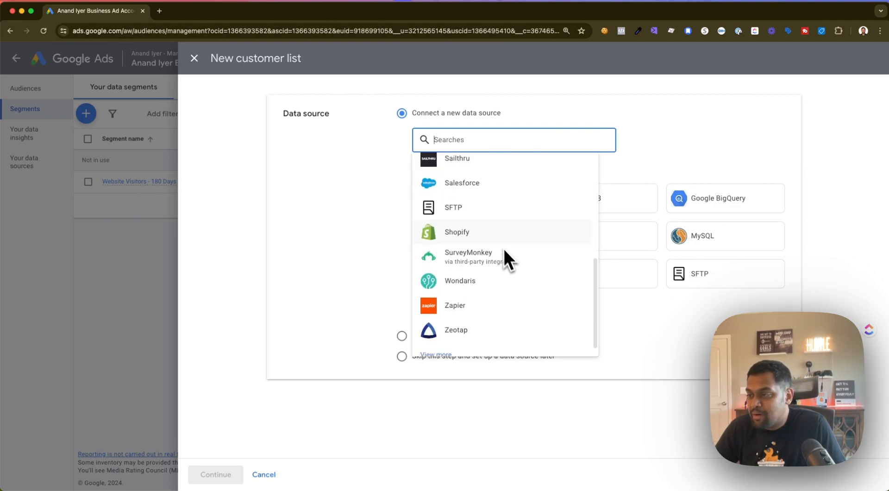
scroll("down", 3)
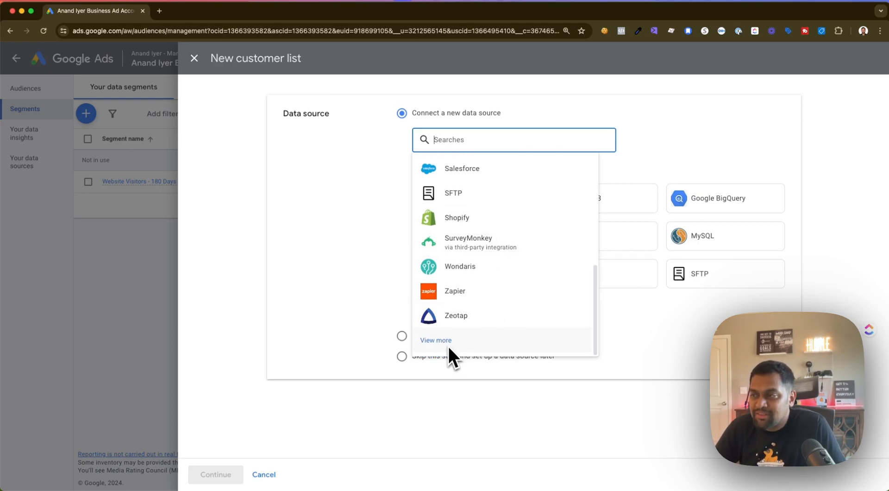
scroll("up", 3)
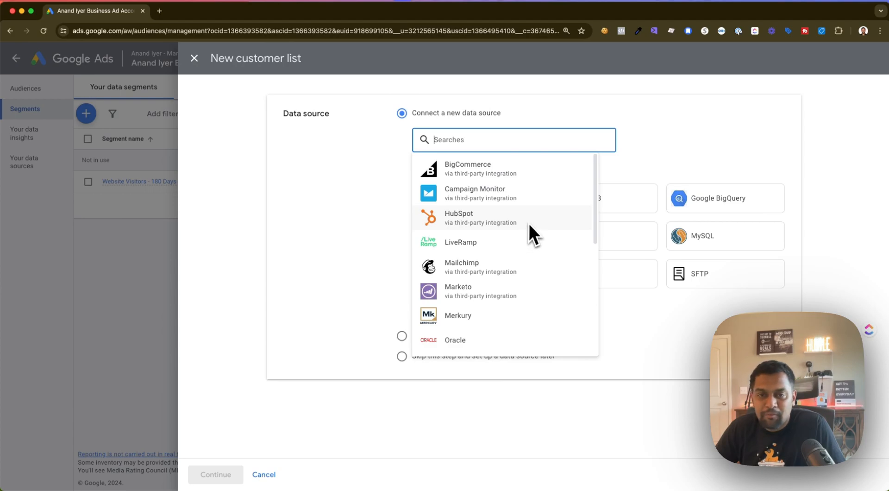
mouse_move(545, 221)
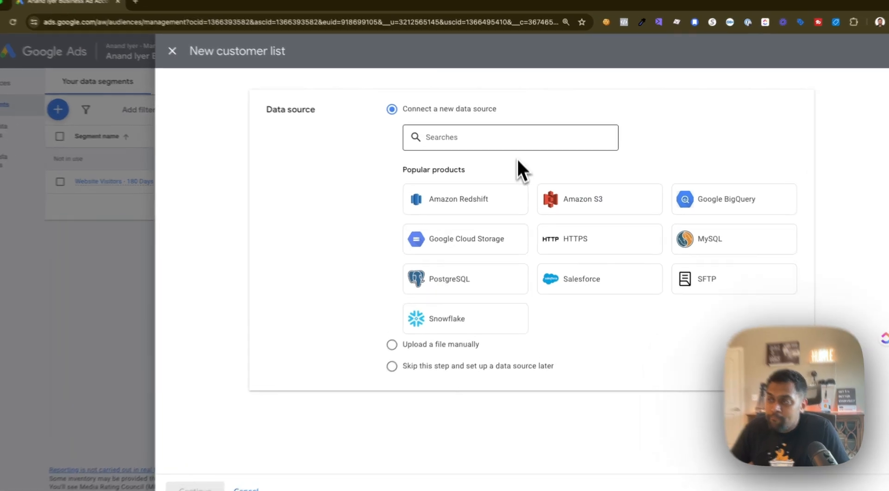
- After briefly choosing Zapier, set the data source to 'Upload a file manually'
left_click(509, 136)
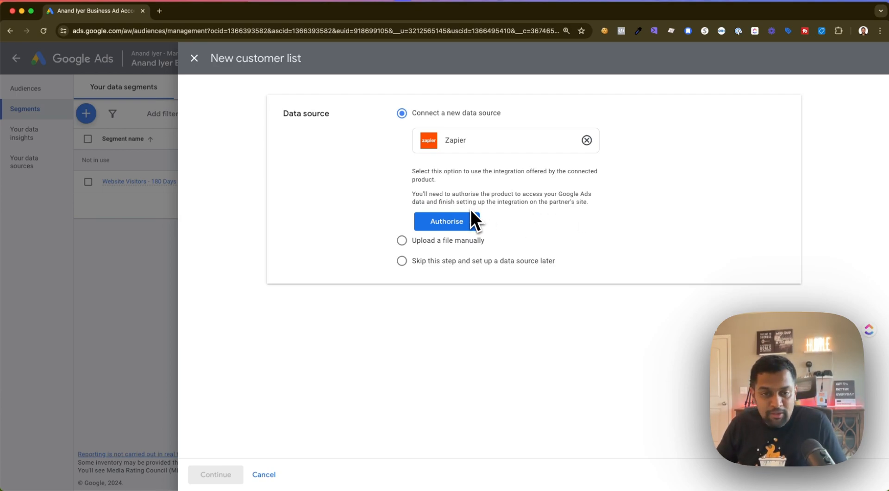
left_click(401, 240)
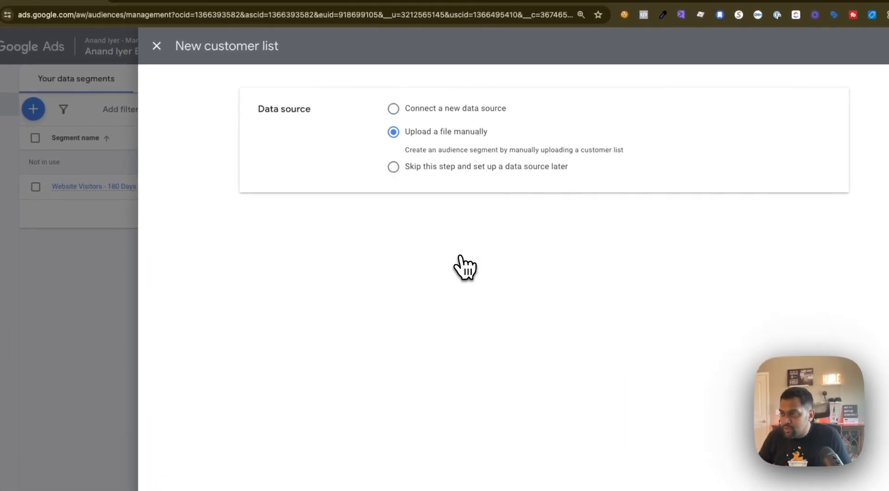
mouse_move(451, 161)
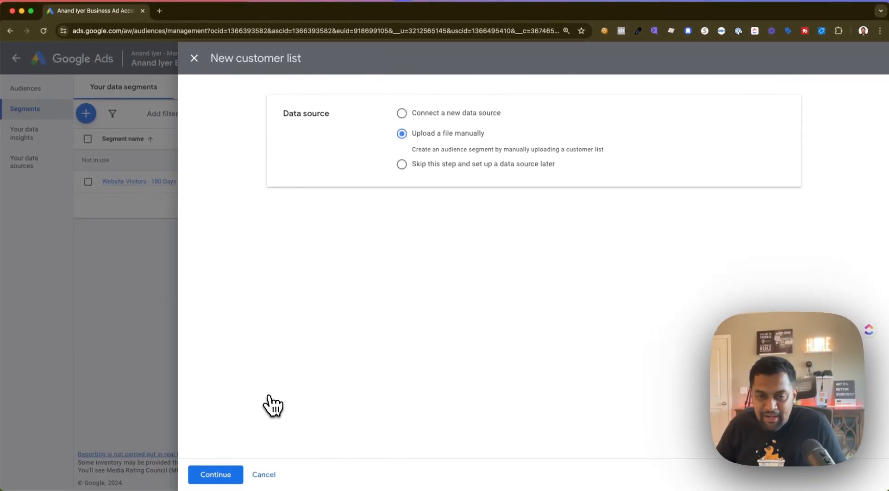
- In Data to upload, tick the Customer Match policies compliance confirmation
left_click(215, 474)
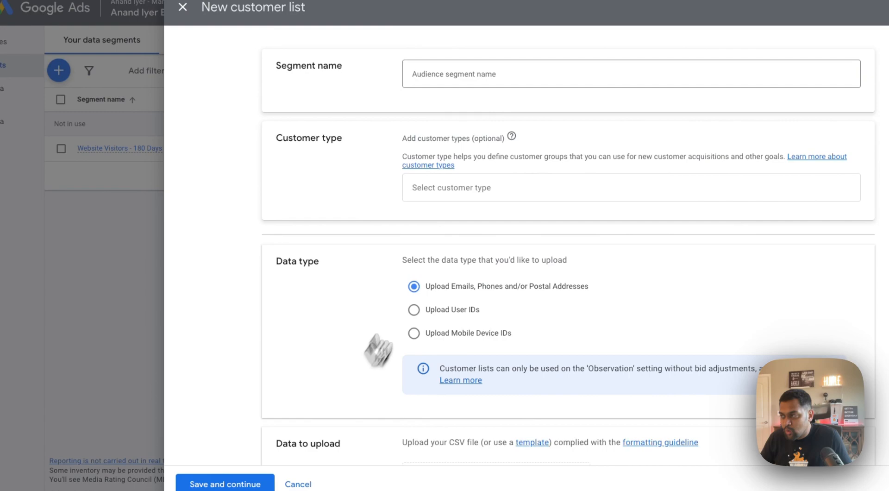
scroll("down", 3)
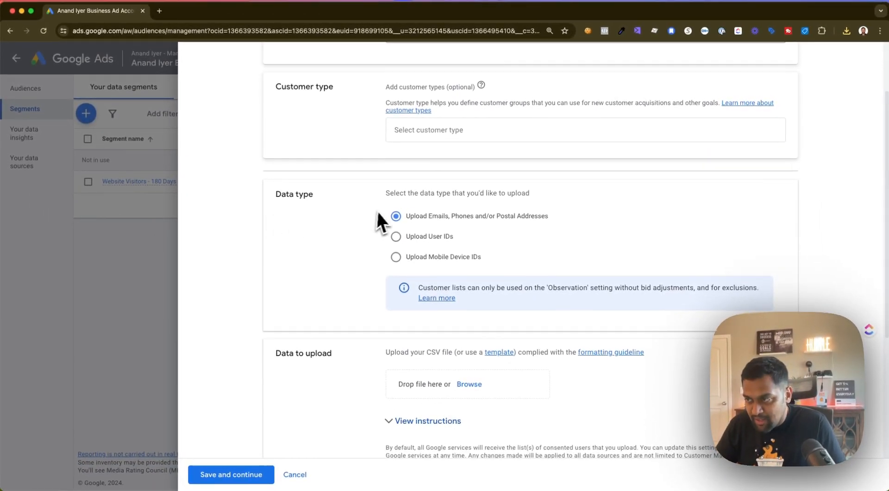
scroll("up", 3)
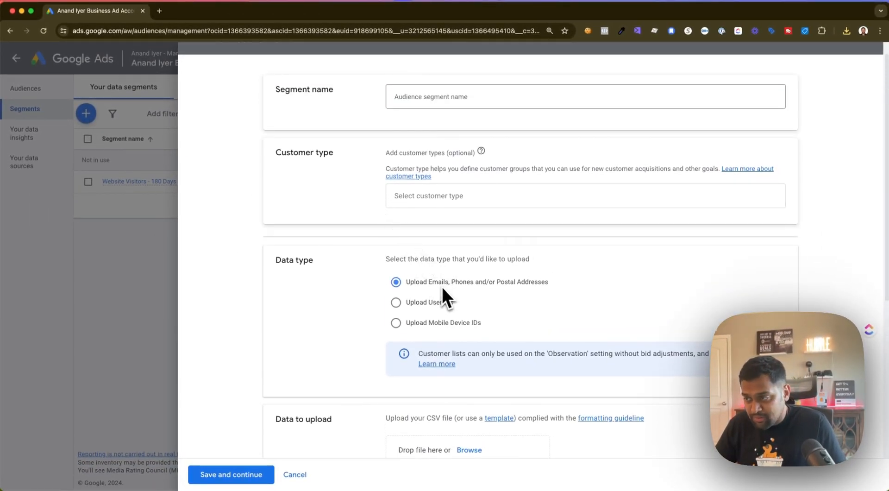
mouse_move(536, 297)
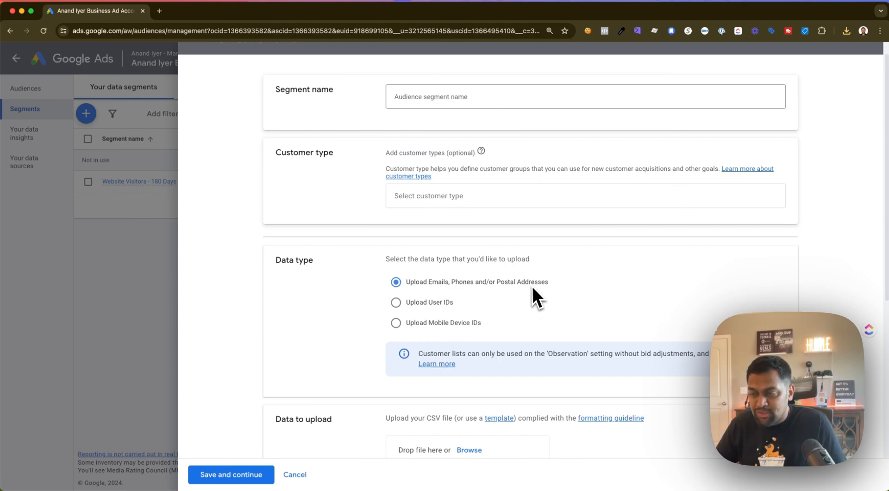
scroll("down", 3)
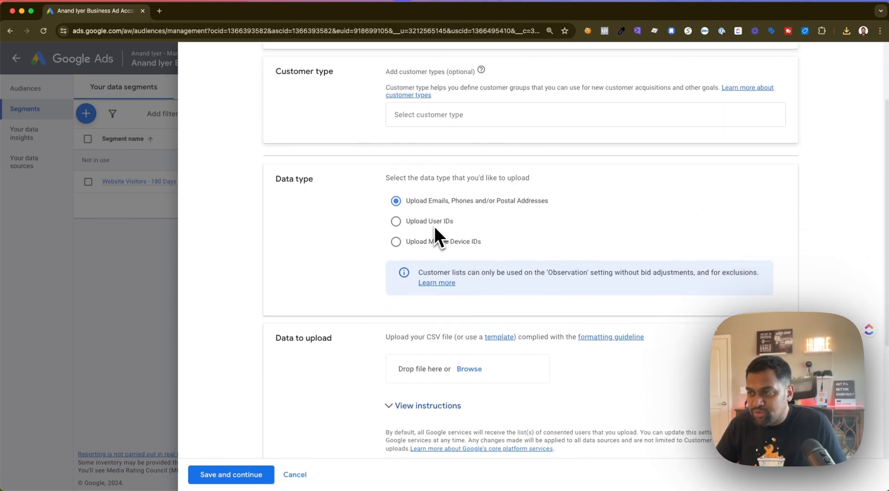
mouse_move(436, 232)
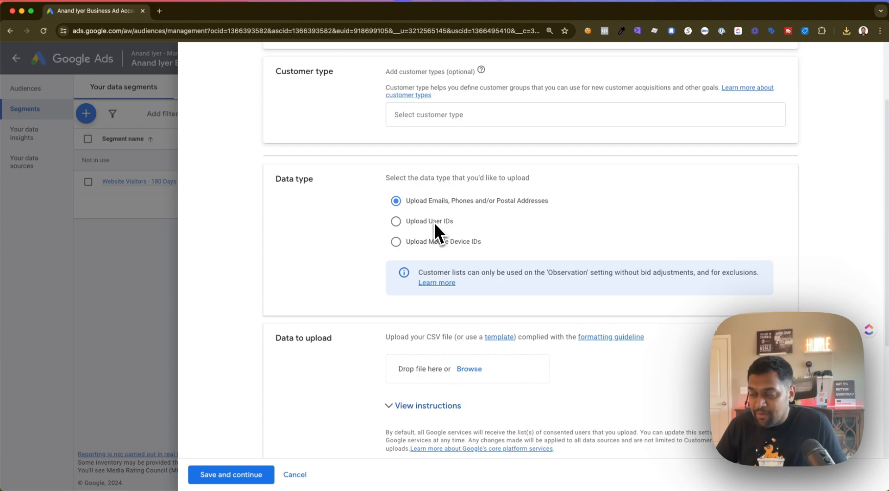
mouse_move(462, 272)
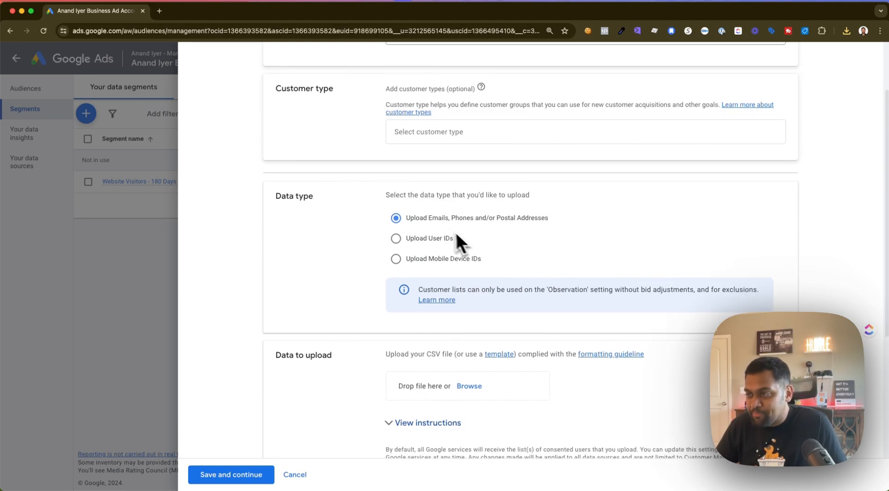
mouse_move(459, 233)
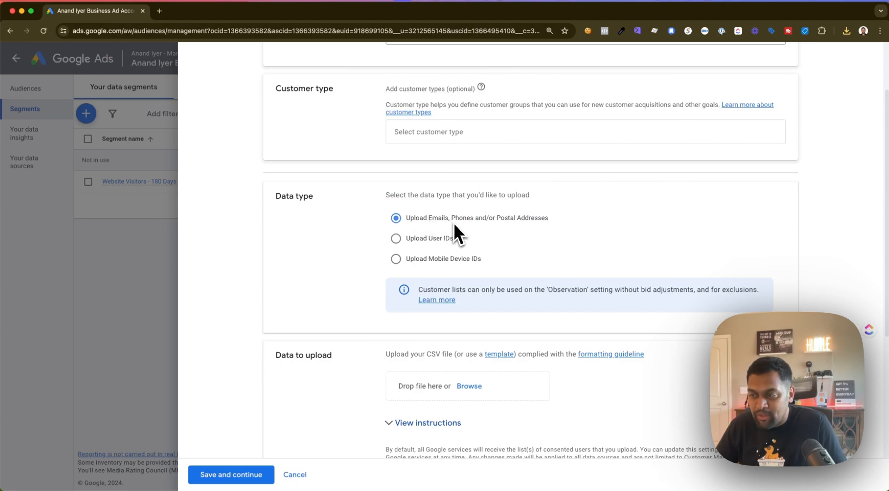
scroll("up", 3)
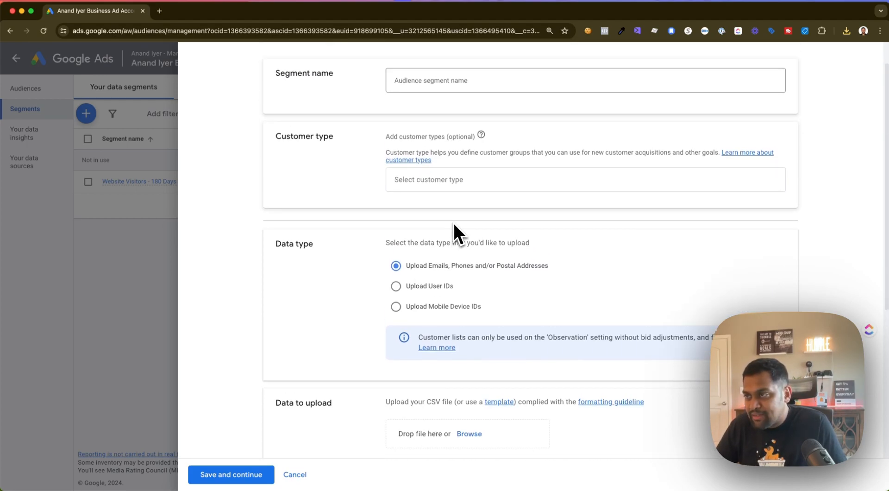
scroll("down", 3)
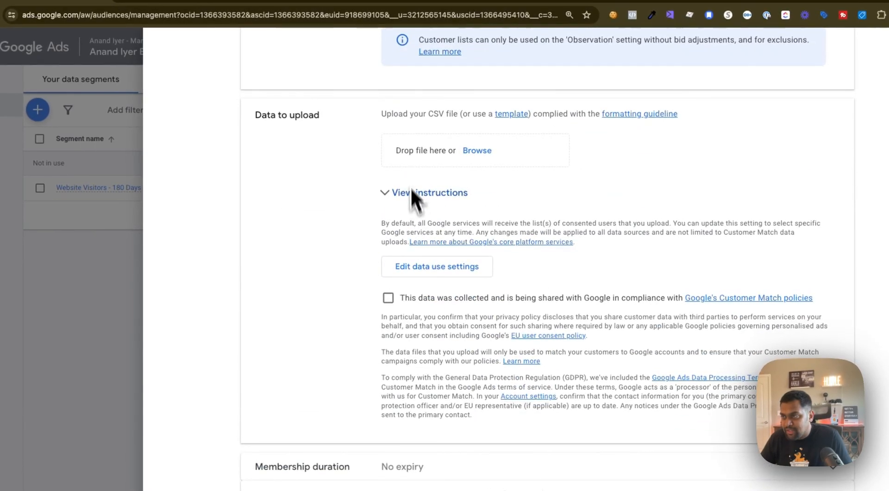
scroll("up", 3)
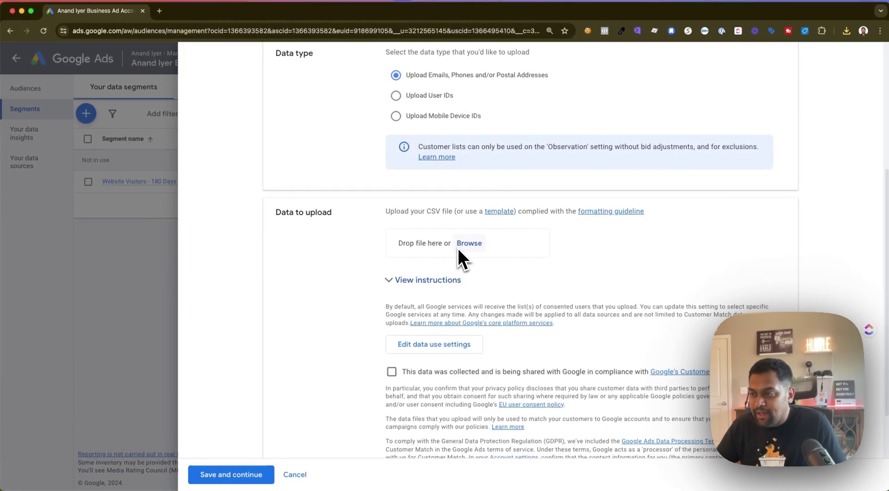
left_click(391, 372)
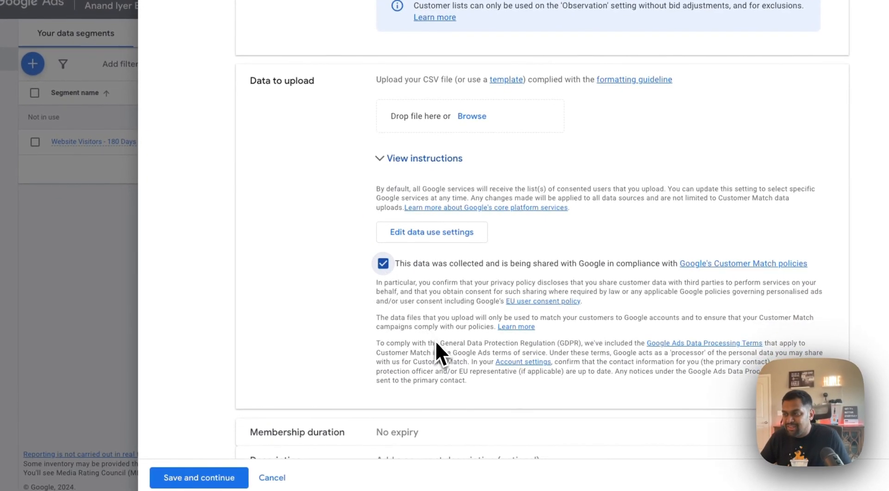
- Set the customer list's membership duration to a custom number of days before cancelling
scroll("down", 3)
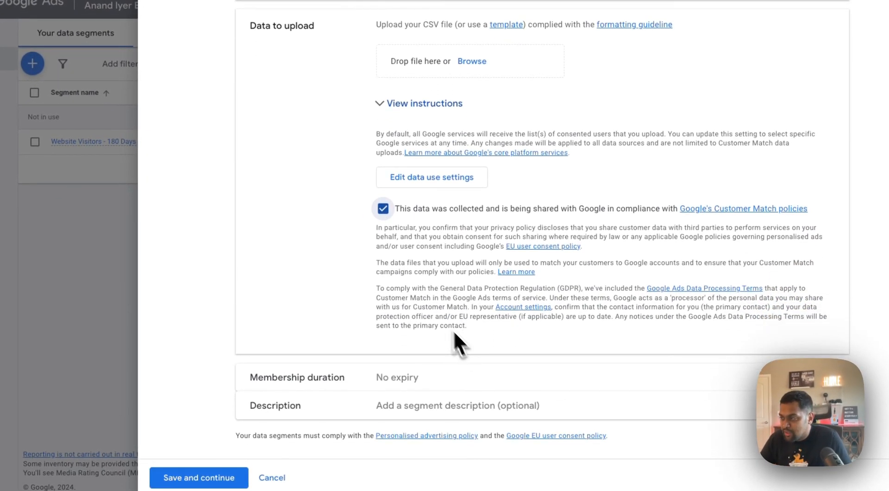
mouse_move(451, 326)
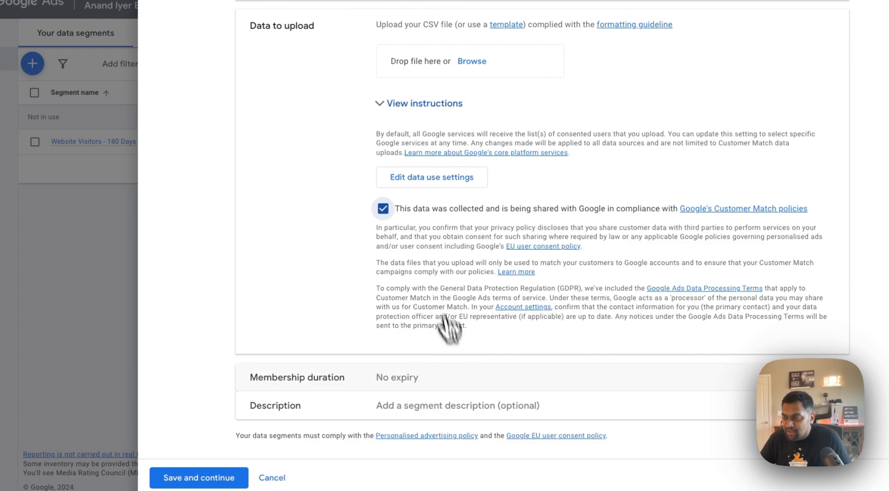
left_click(389, 343)
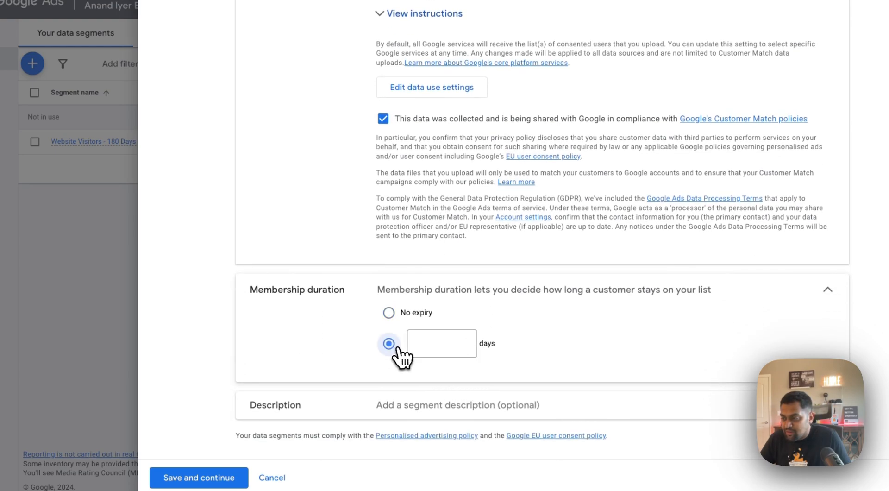
left_click(441, 343)
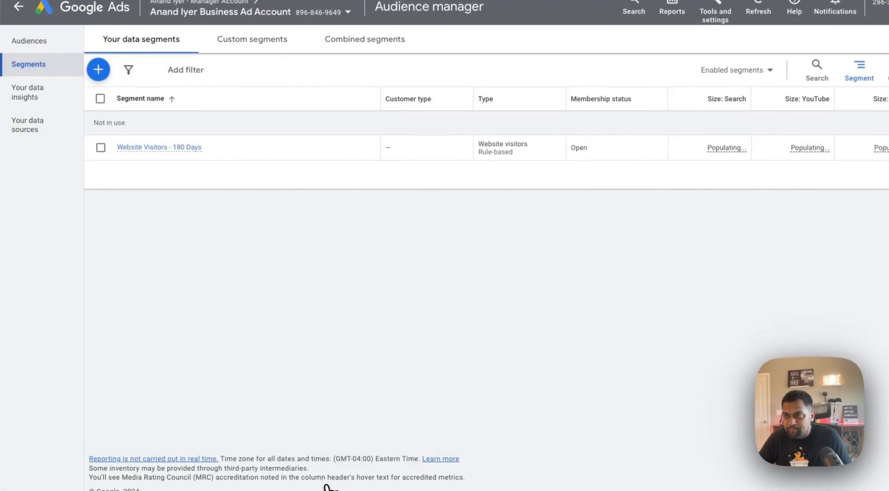
mouse_move(221, 281)
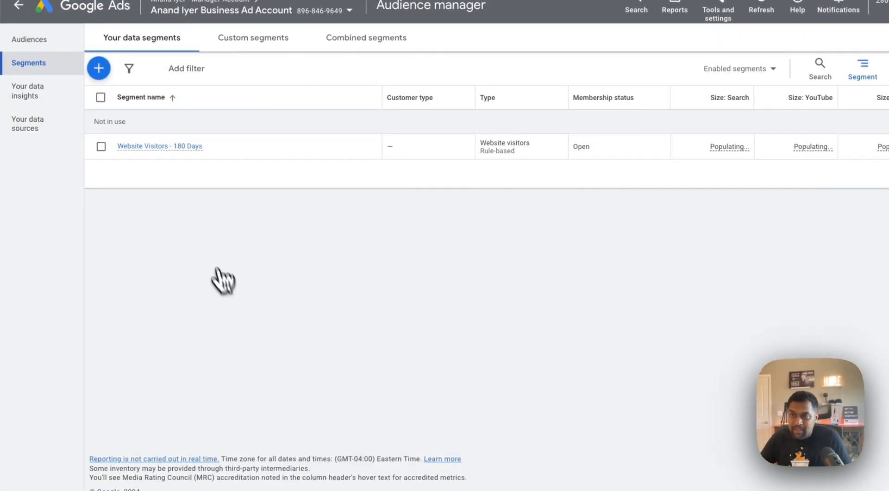
left_click(98, 67)
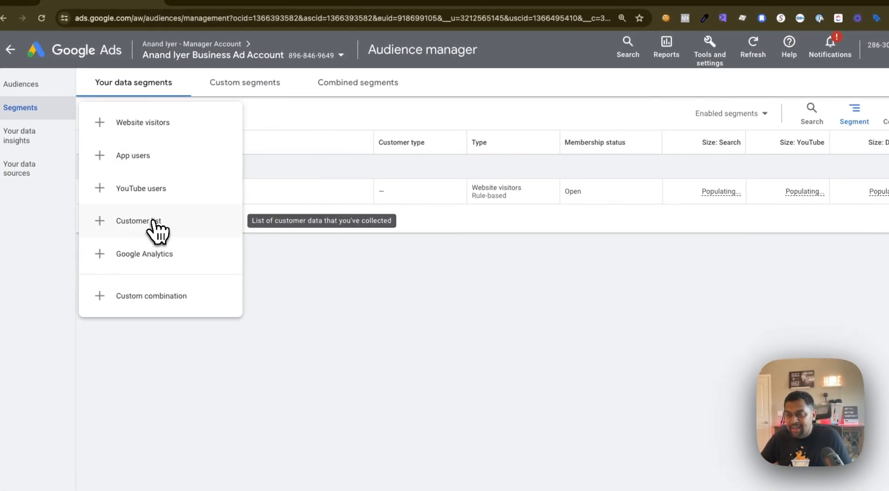
left_click(144, 254)
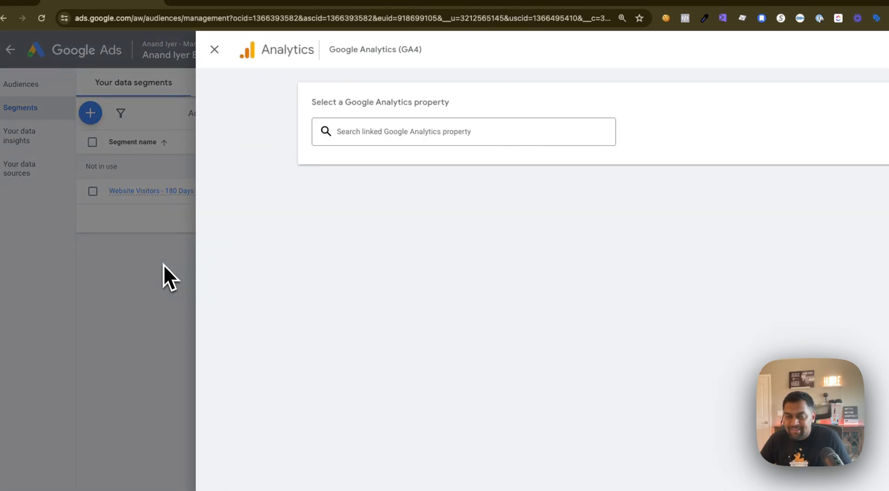
left_click(463, 131)
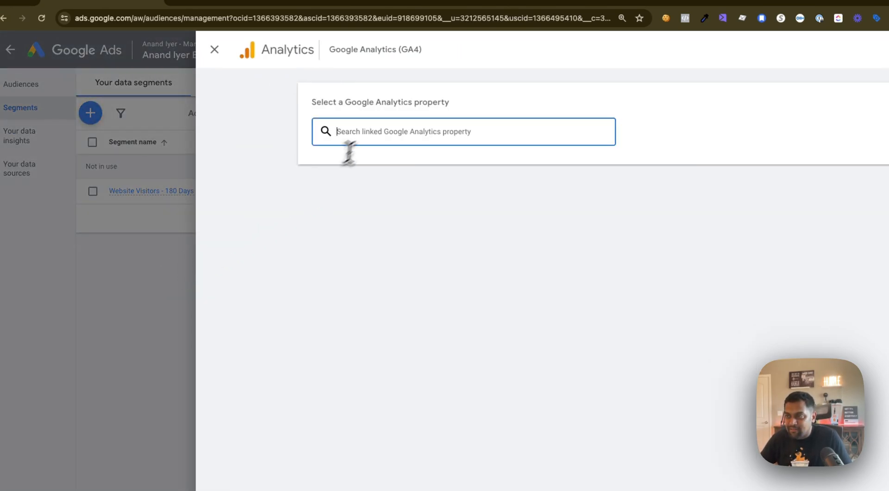
left_click(463, 130)
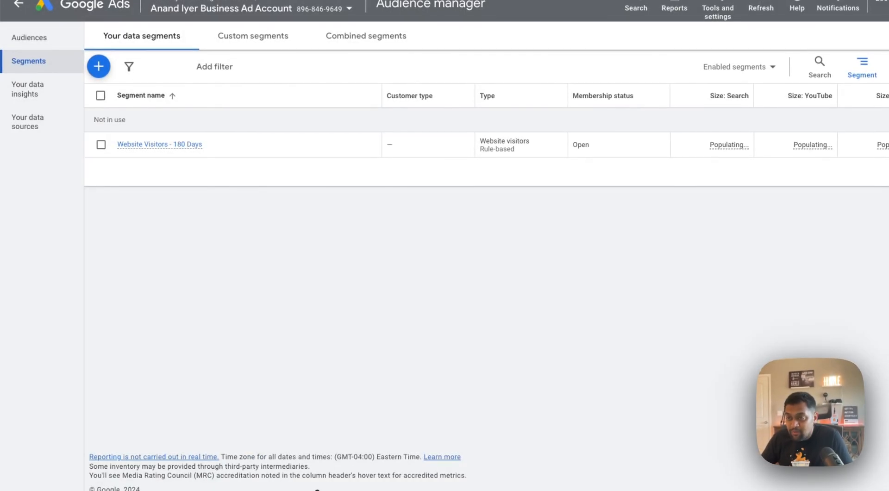
- Reveal the menu of new segment types from the Your data segments tab
left_click(99, 67)
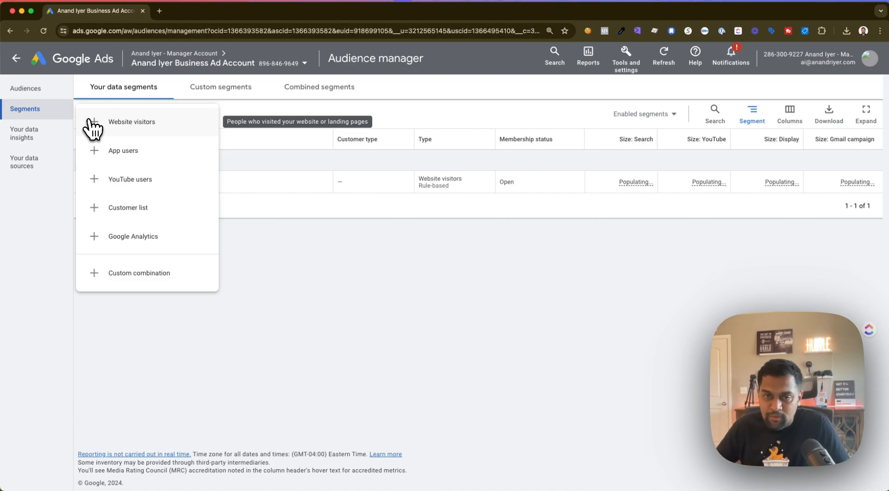
mouse_move(107, 150)
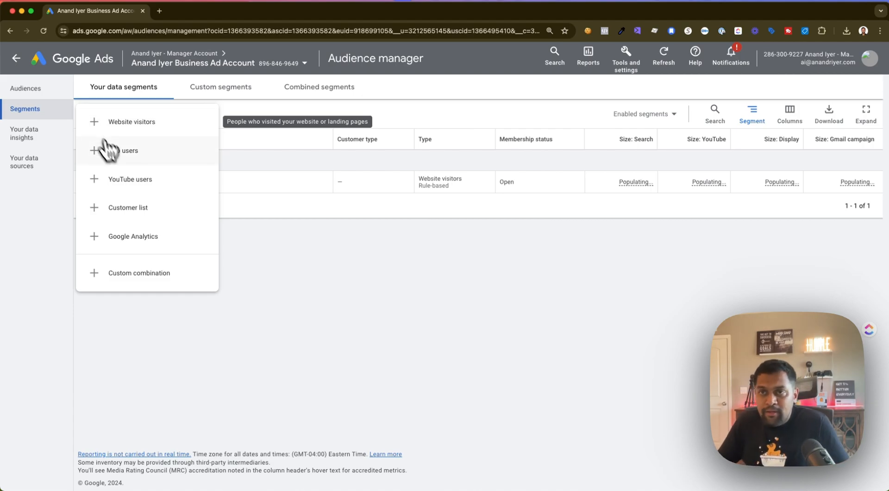
mouse_move(151, 282)
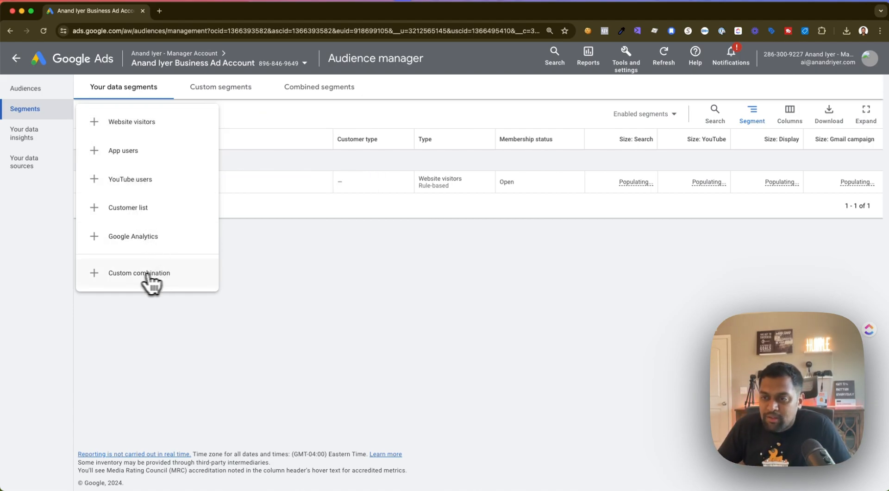
- Create a custom combination including Website Visitors - 180 Days plus a second group joined by and
left_click(139, 273)
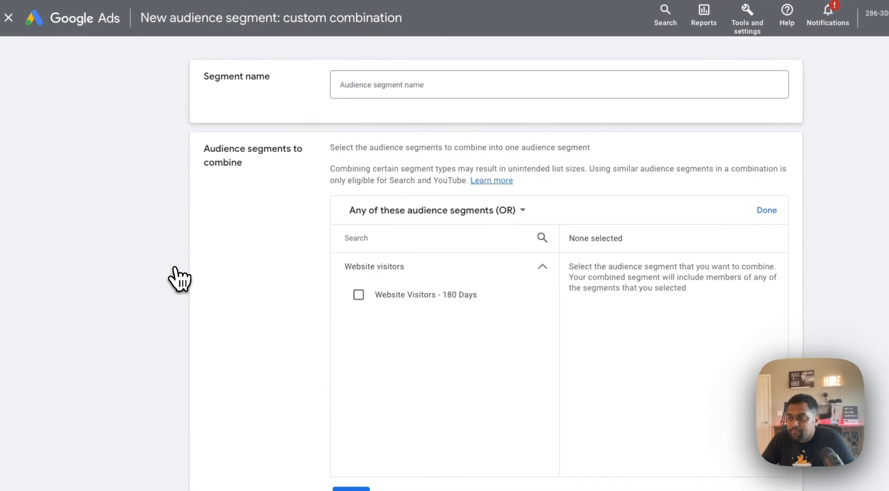
left_click(358, 294)
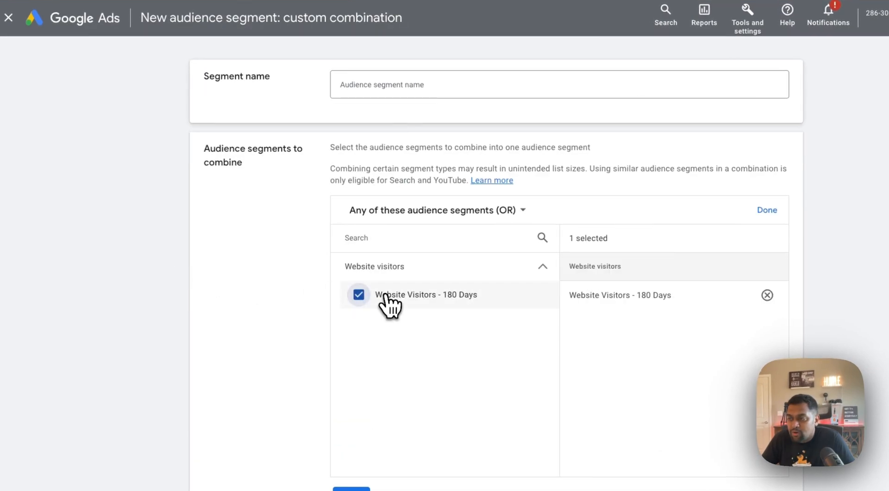
scroll("down", 3)
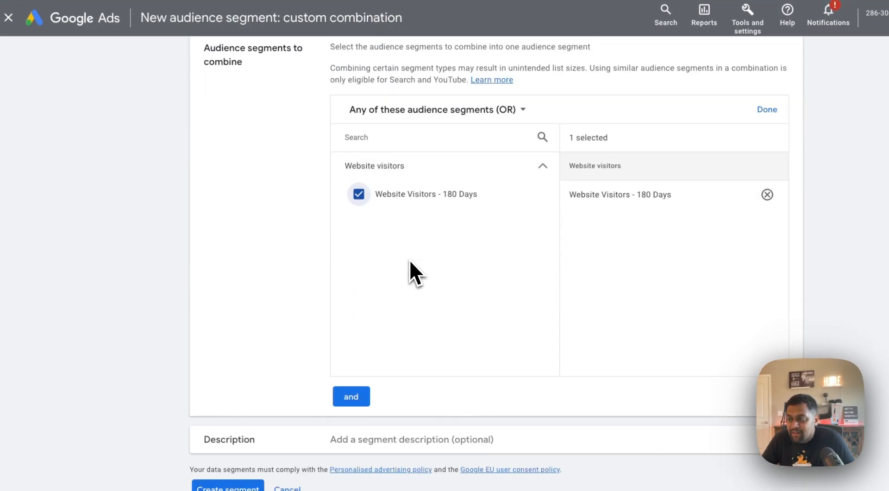
left_click(358, 194)
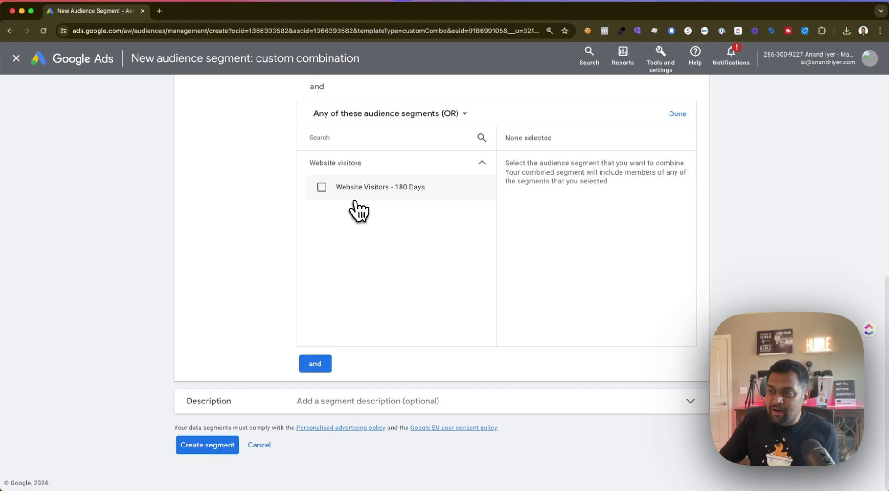
left_click(321, 187)
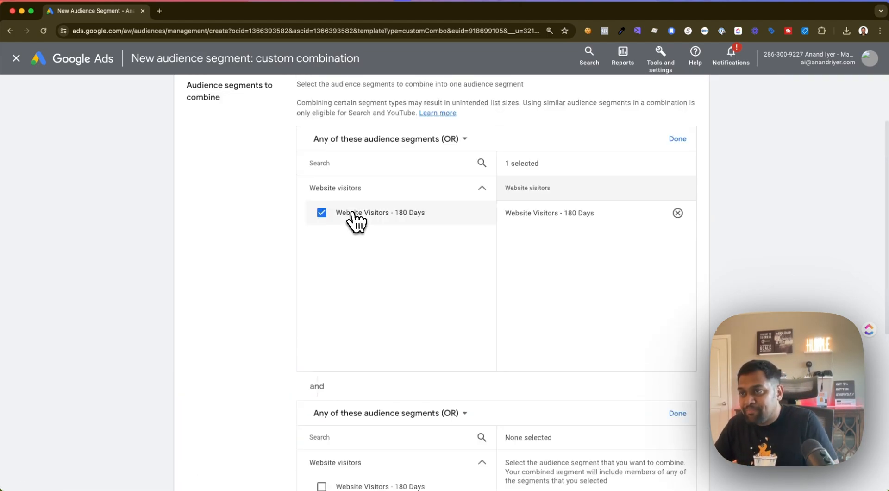
scroll("up", 3)
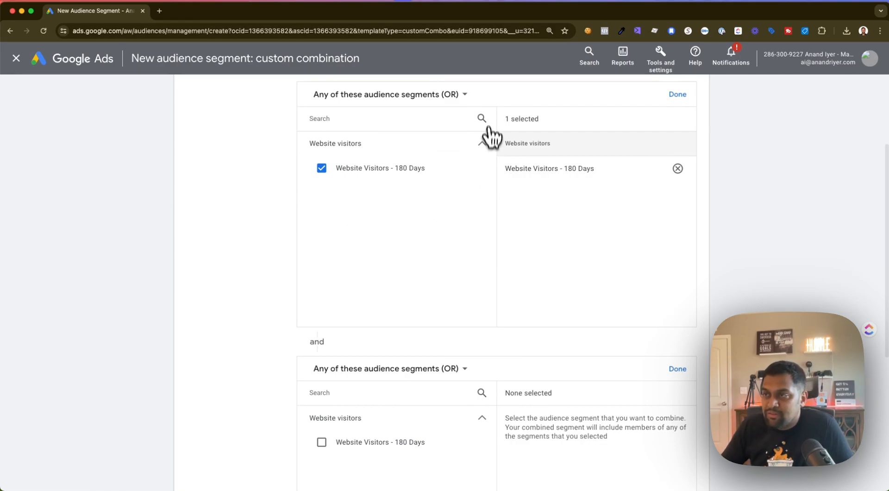
left_click(389, 95)
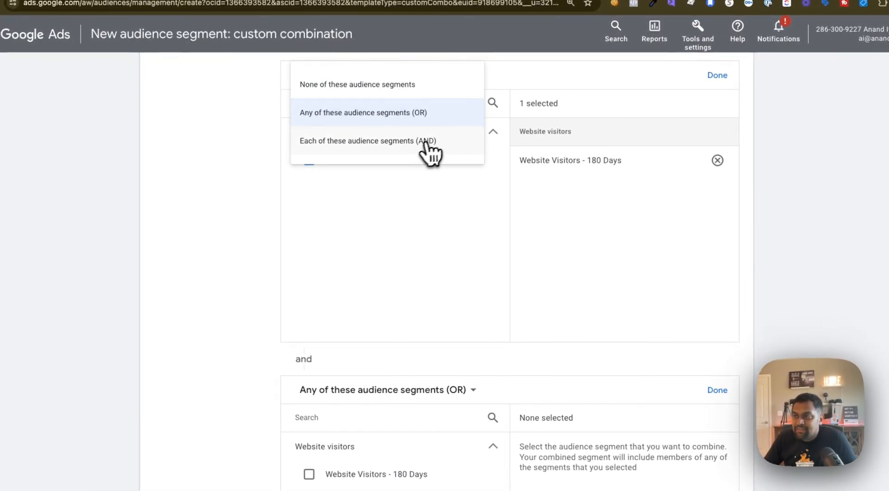
left_click(368, 140)
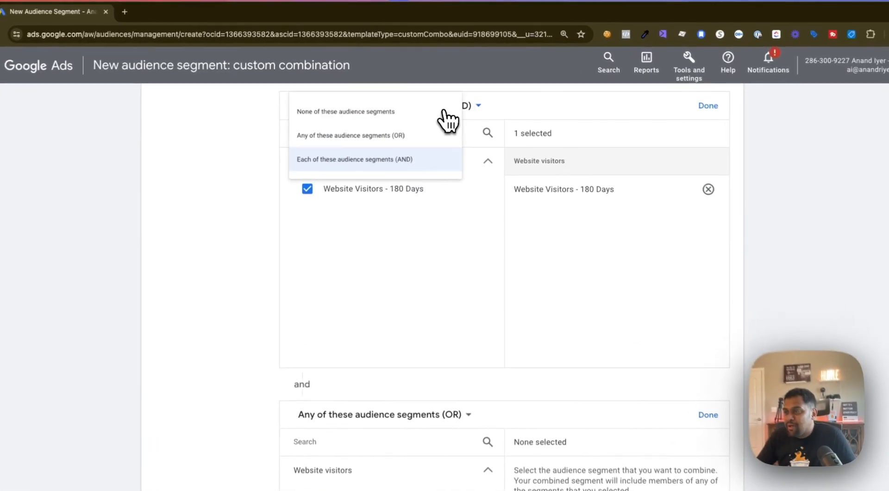
left_click(351, 135)
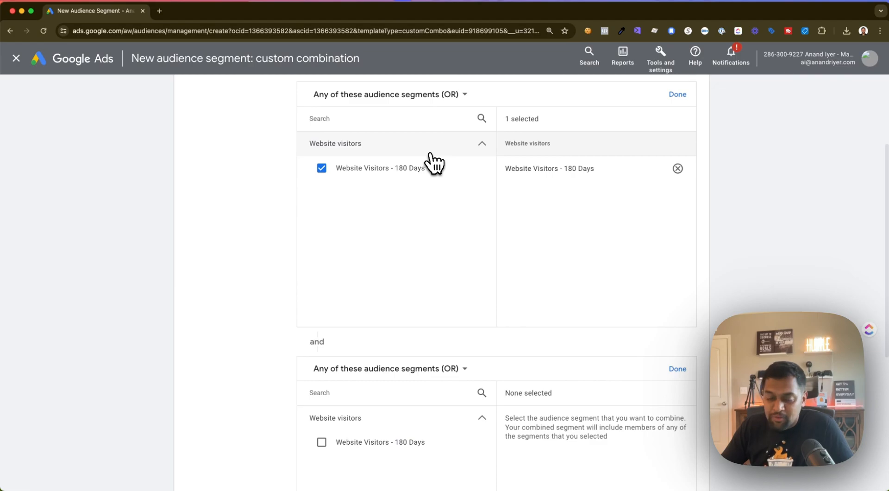
mouse_move(471, 108)
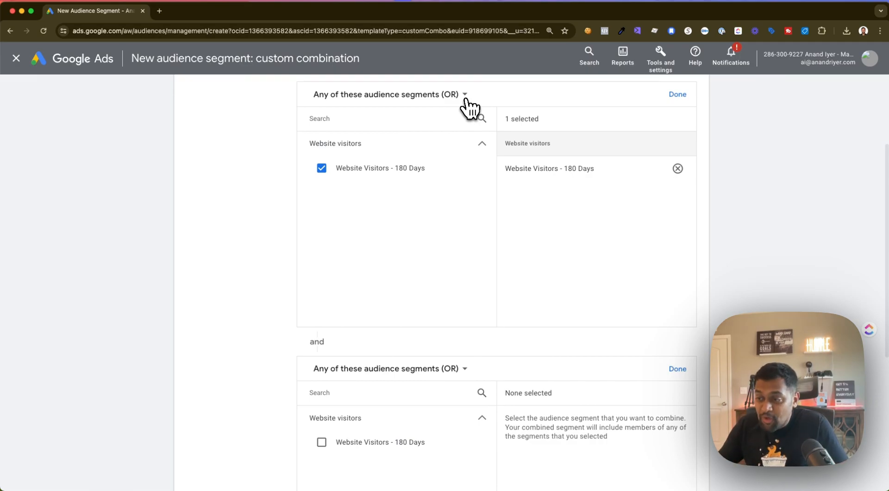
- Discard the unsaved custom combination segment and return to the data segments list
left_click(16, 57)
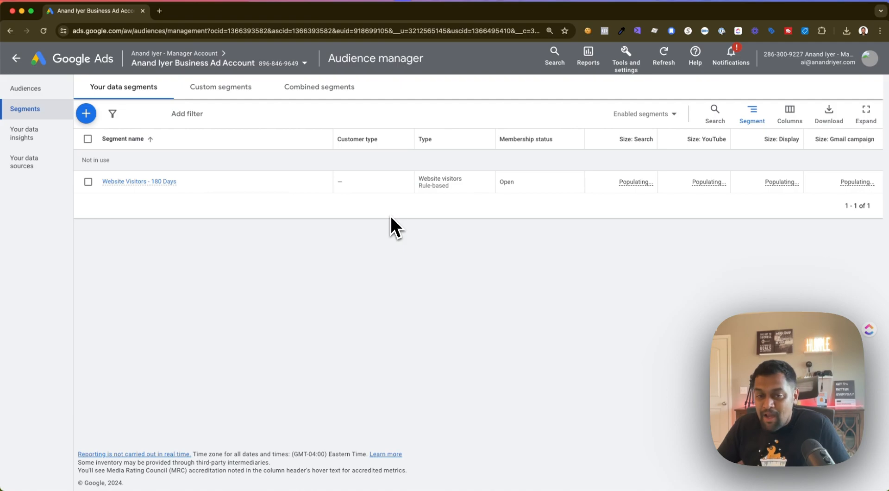
mouse_move(397, 221)
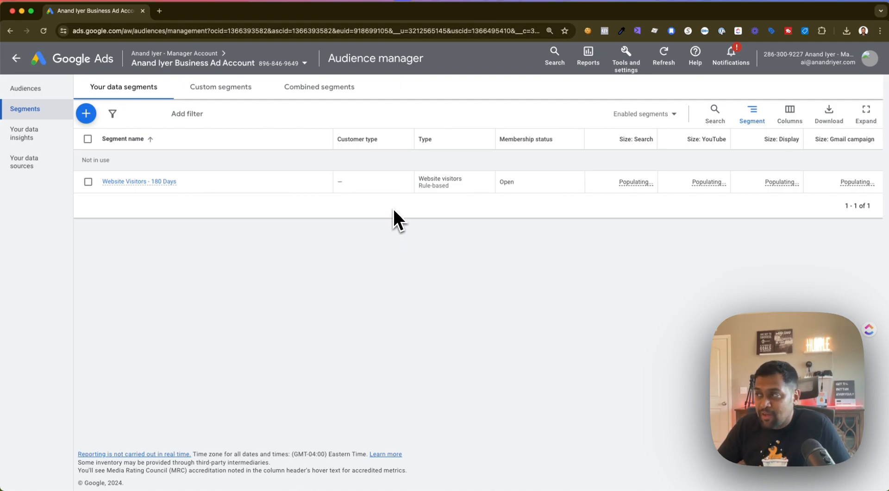